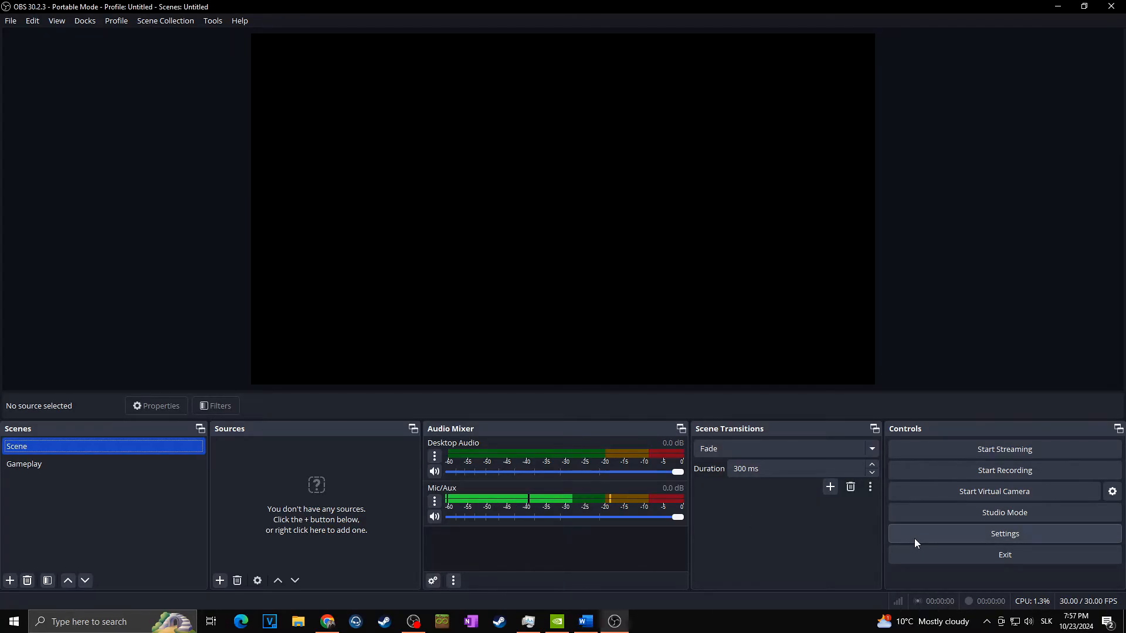
# Bring up the Output page of OBS Settings in Advanced mode.
pyautogui.click(1004, 533)
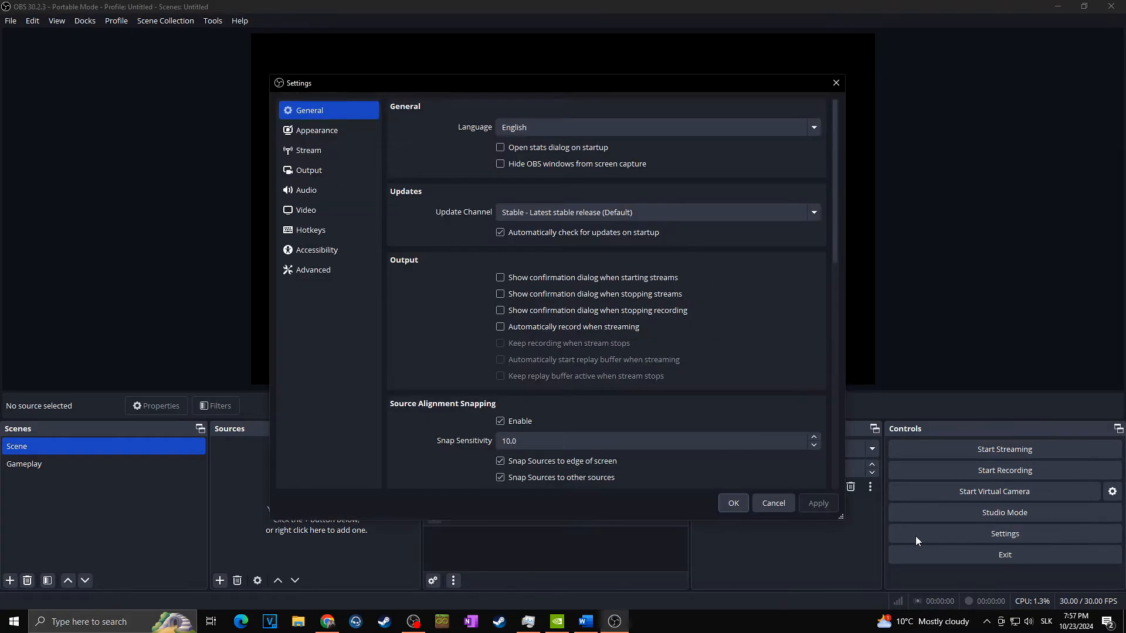
pyautogui.click(308, 170)
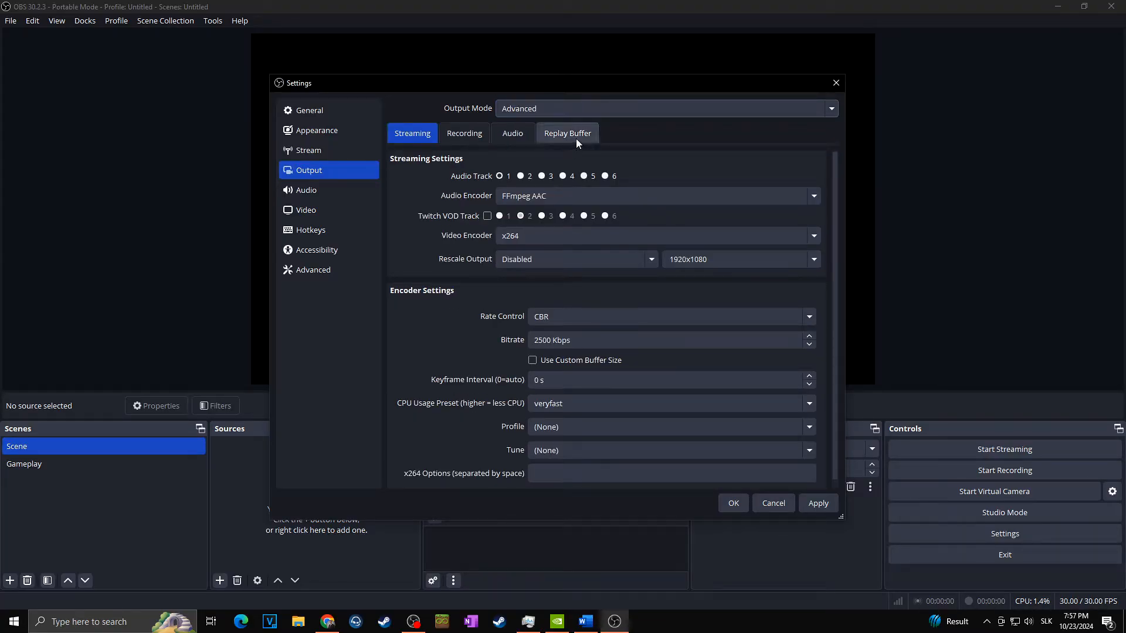
# Turn on Enable Replay Buffer in the Replay Buffer settings.
pyautogui.click(567, 132)
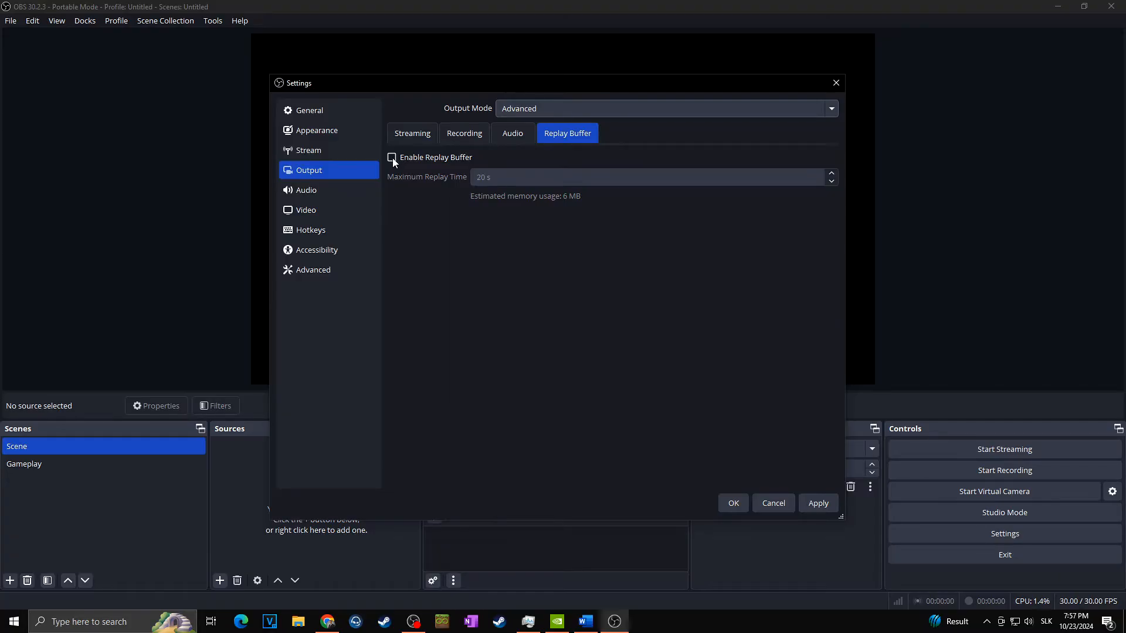
pyautogui.click(392, 157)
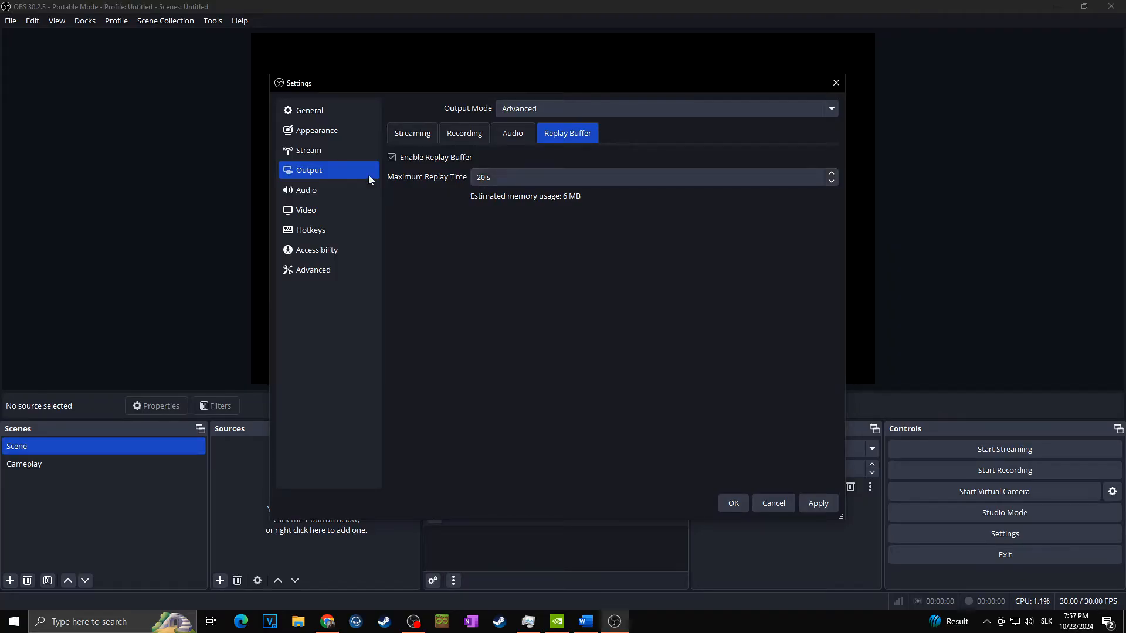
pyautogui.moveTo(740, 260)
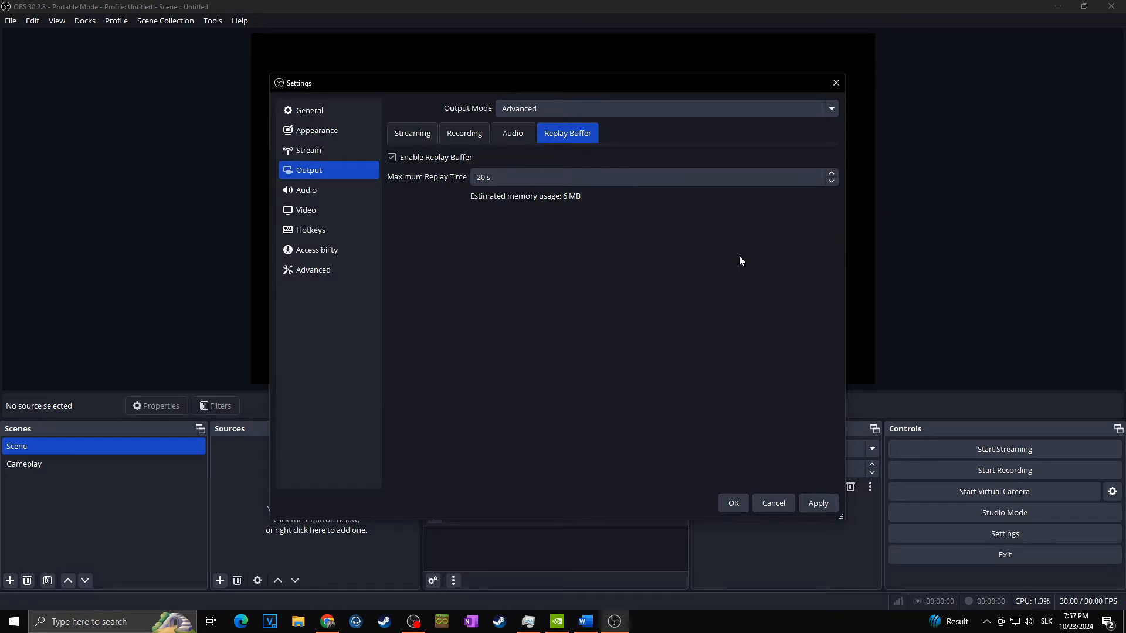
pyautogui.moveTo(476, 203)
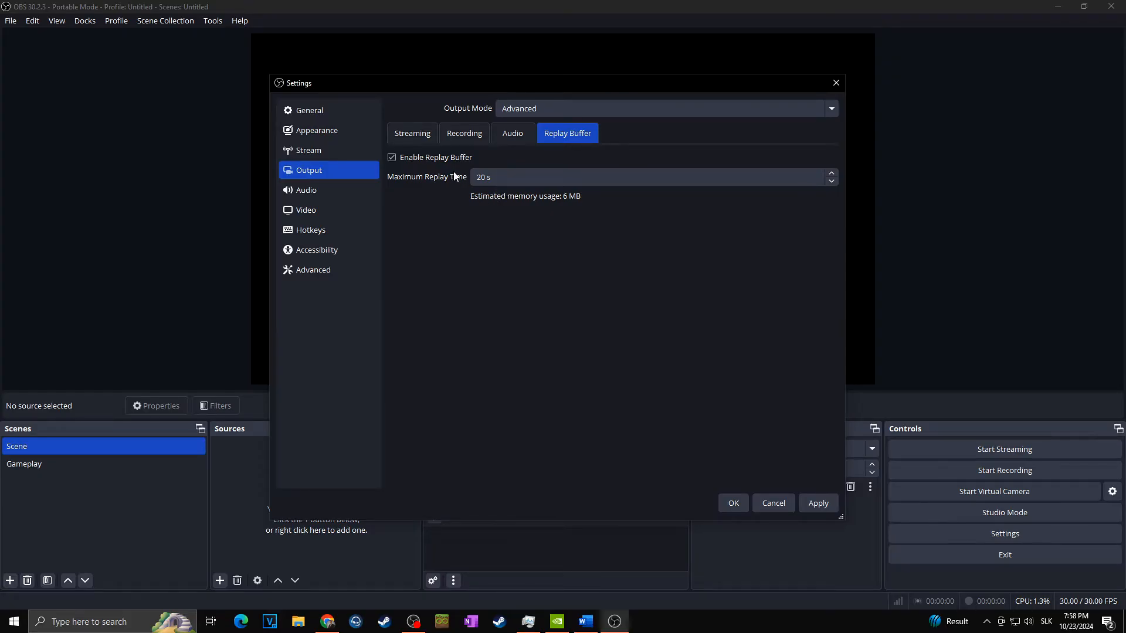
pyautogui.moveTo(488, 217)
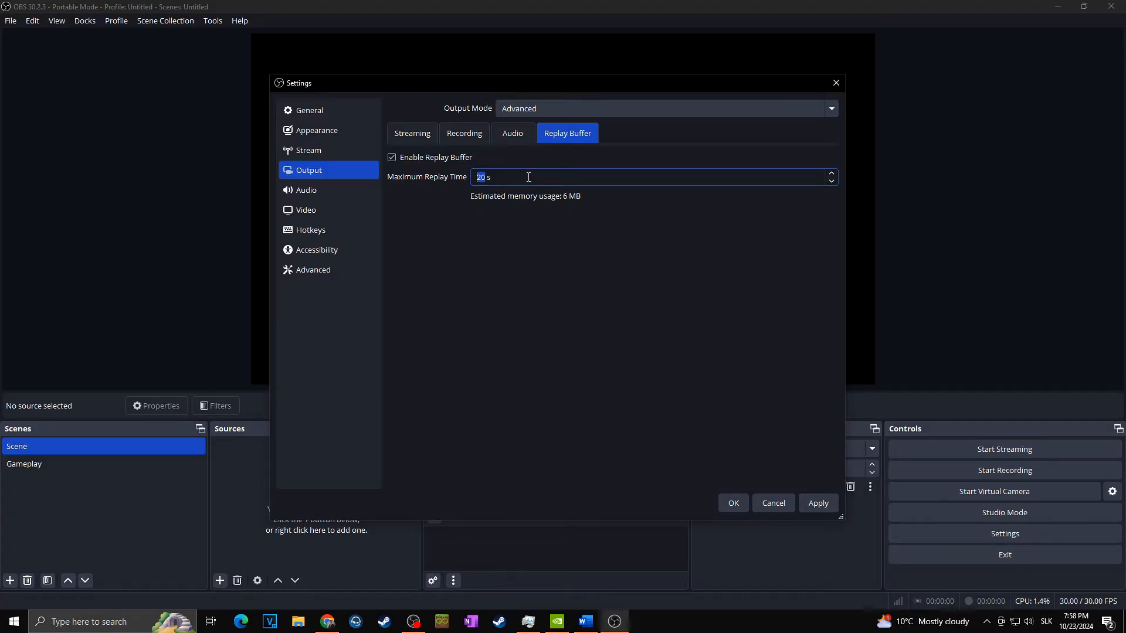
pyautogui.moveTo(736, 27)
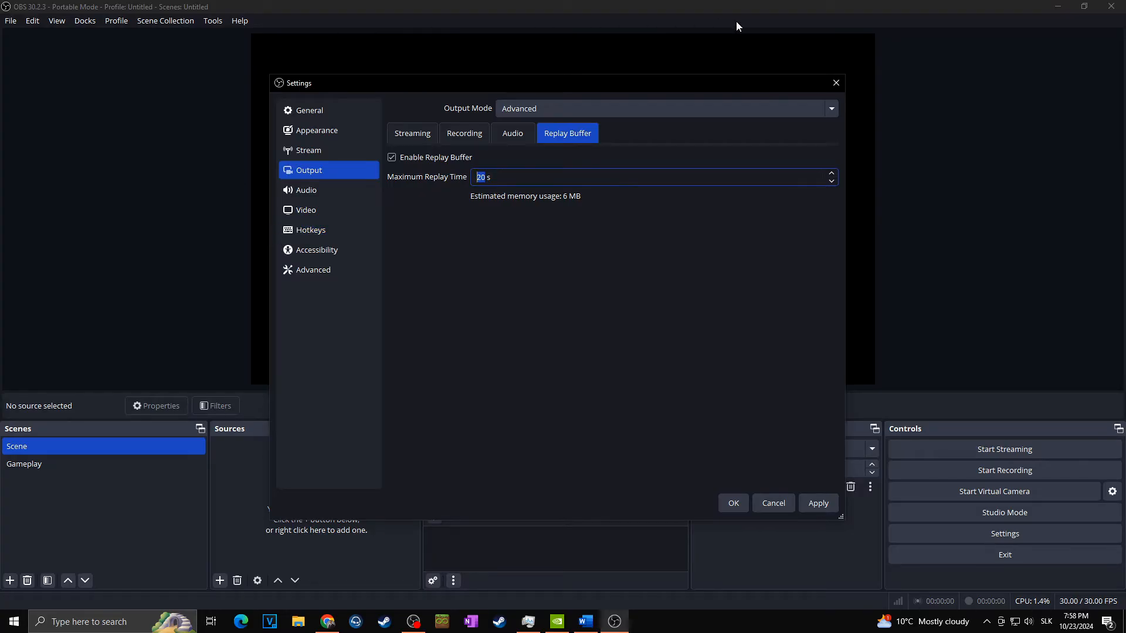
pyautogui.moveTo(258, 94)
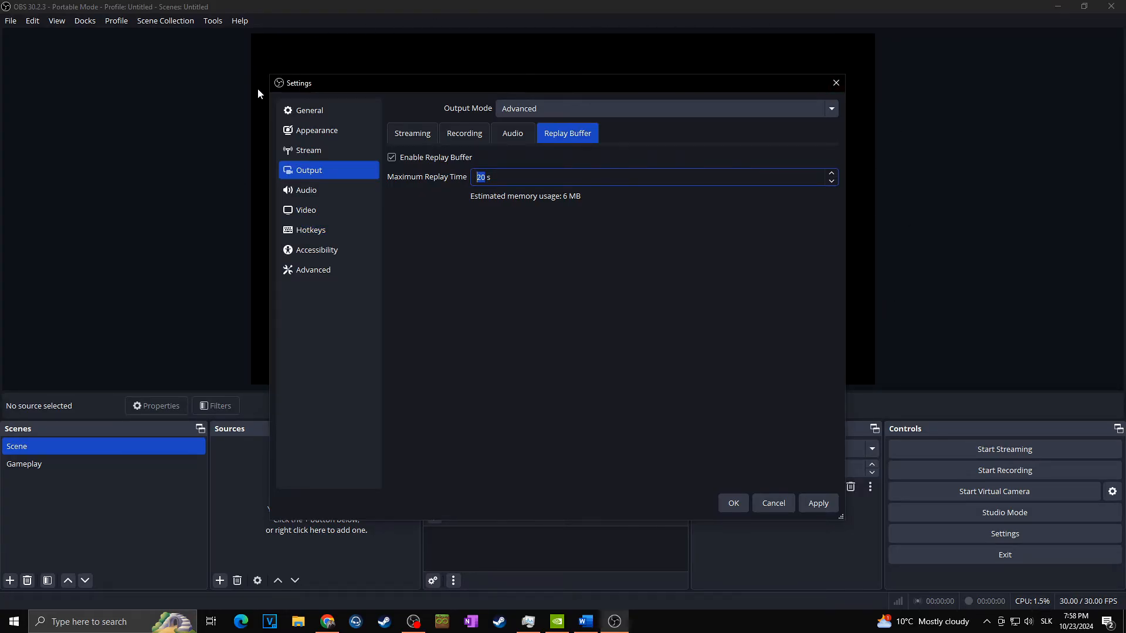
pyautogui.moveTo(390, 70)
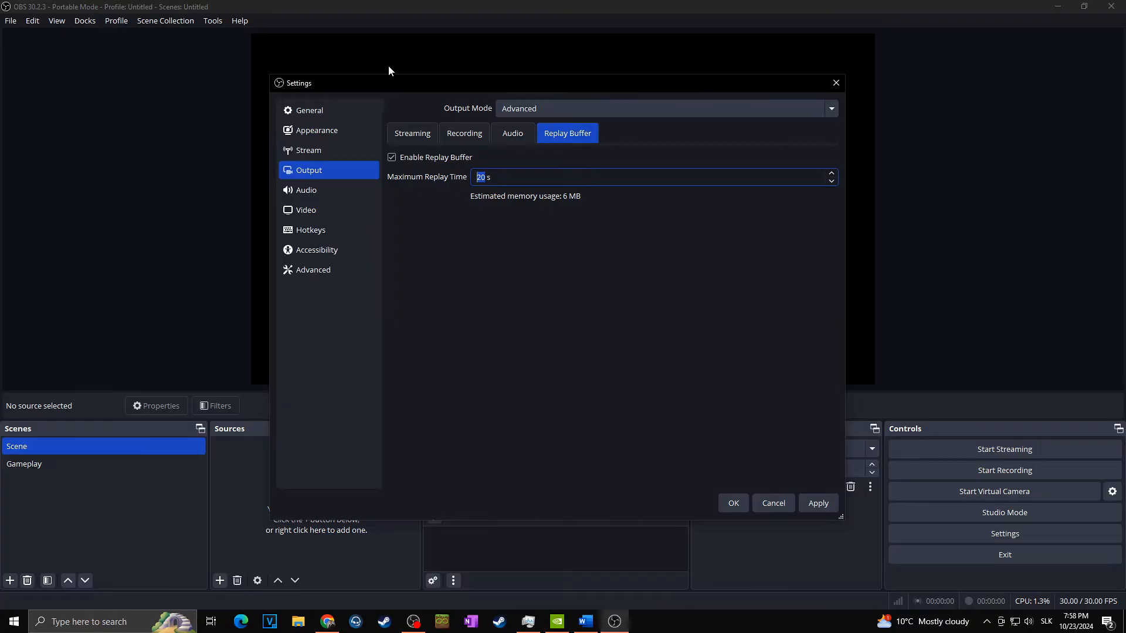
pyautogui.moveTo(494, 196)
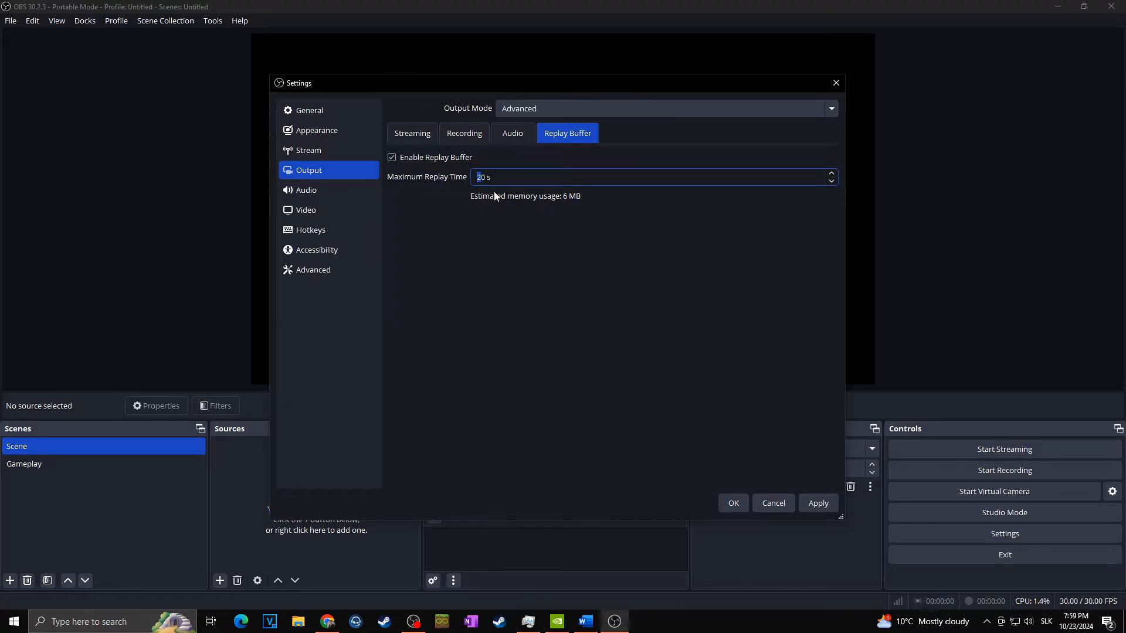
# Change the maximum replay time from 20 s to 30 s.
pyautogui.click(831, 174)
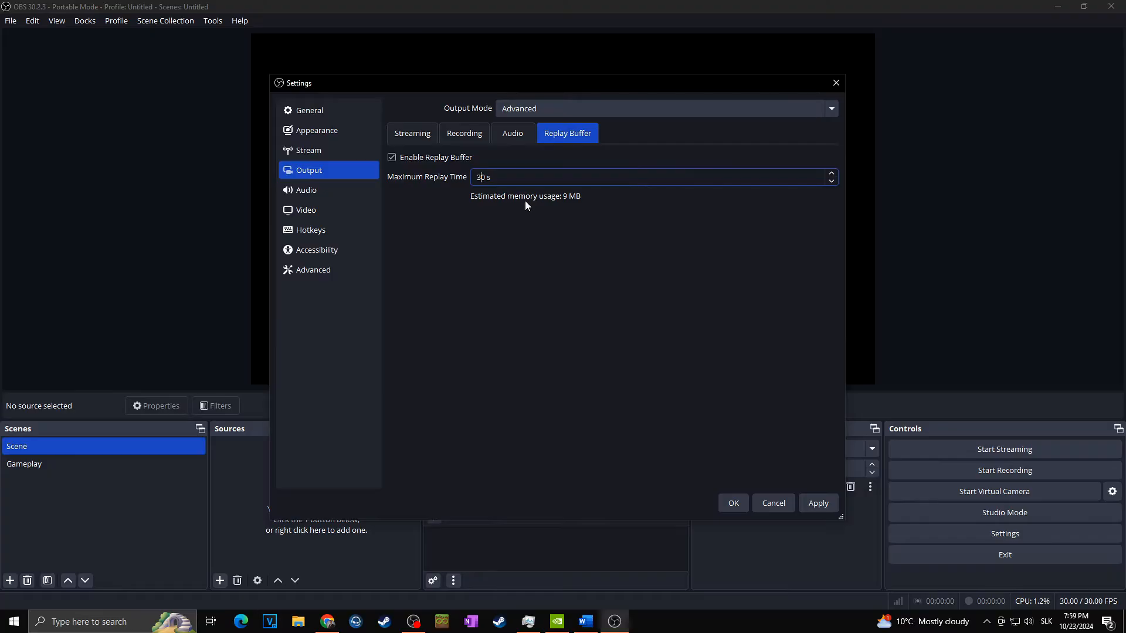
pyautogui.moveTo(568, 203)
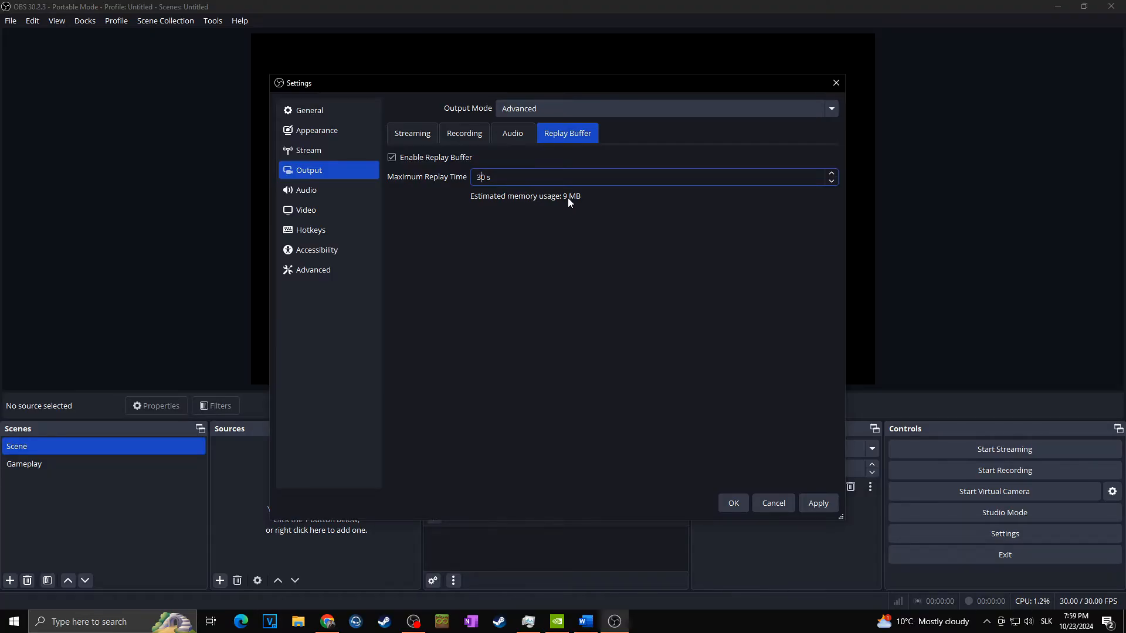
pyautogui.moveTo(552, 187)
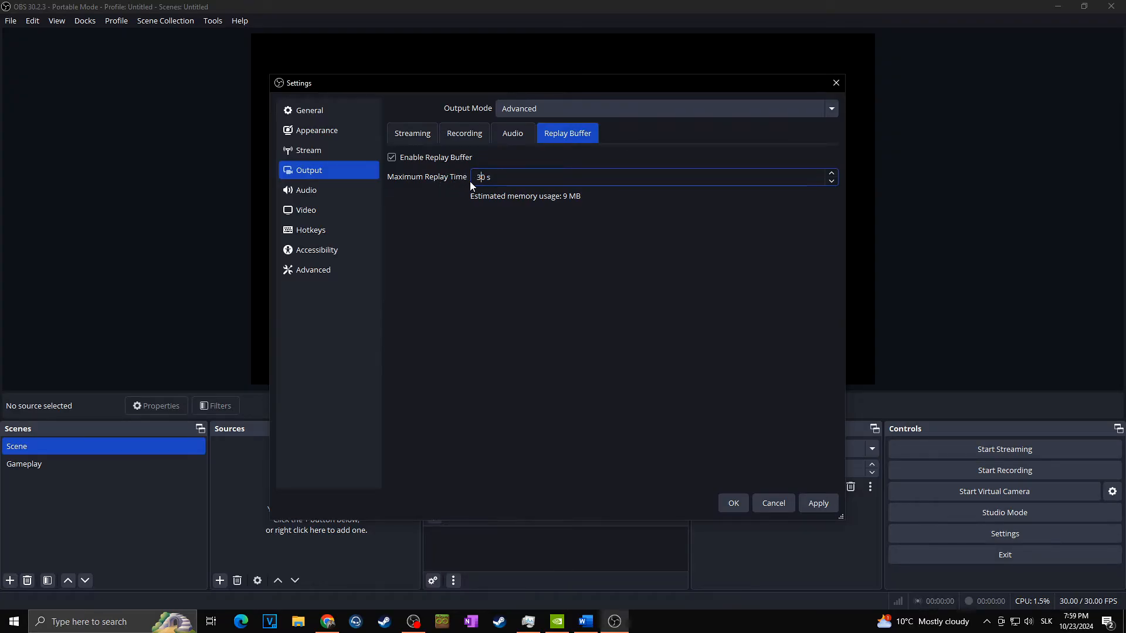
pyautogui.moveTo(560, 199)
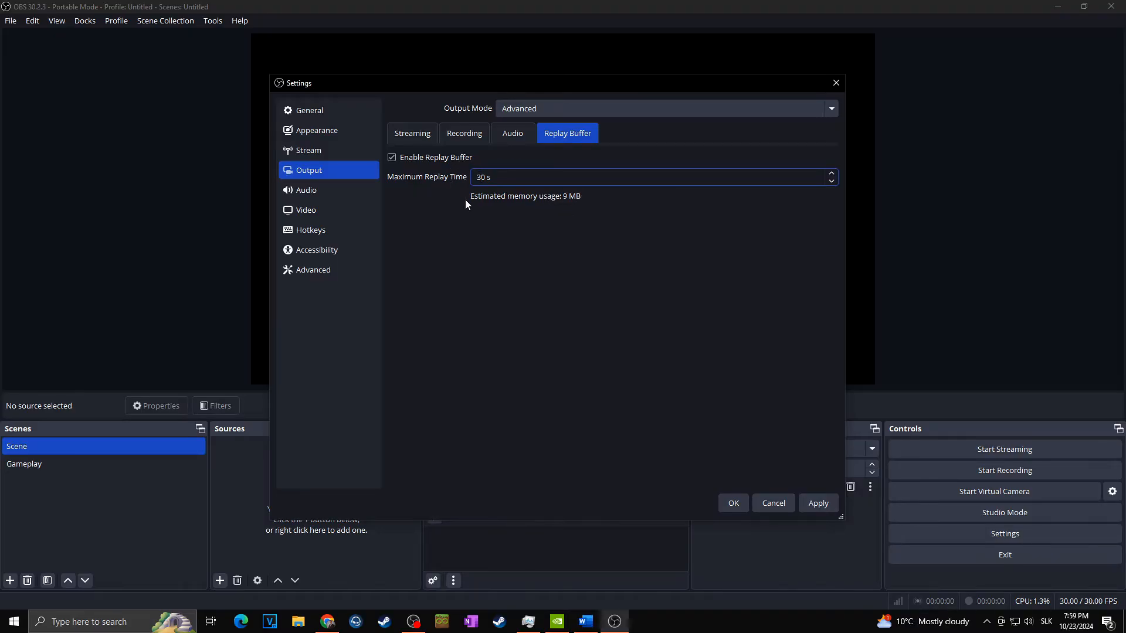
pyautogui.moveTo(495, 197)
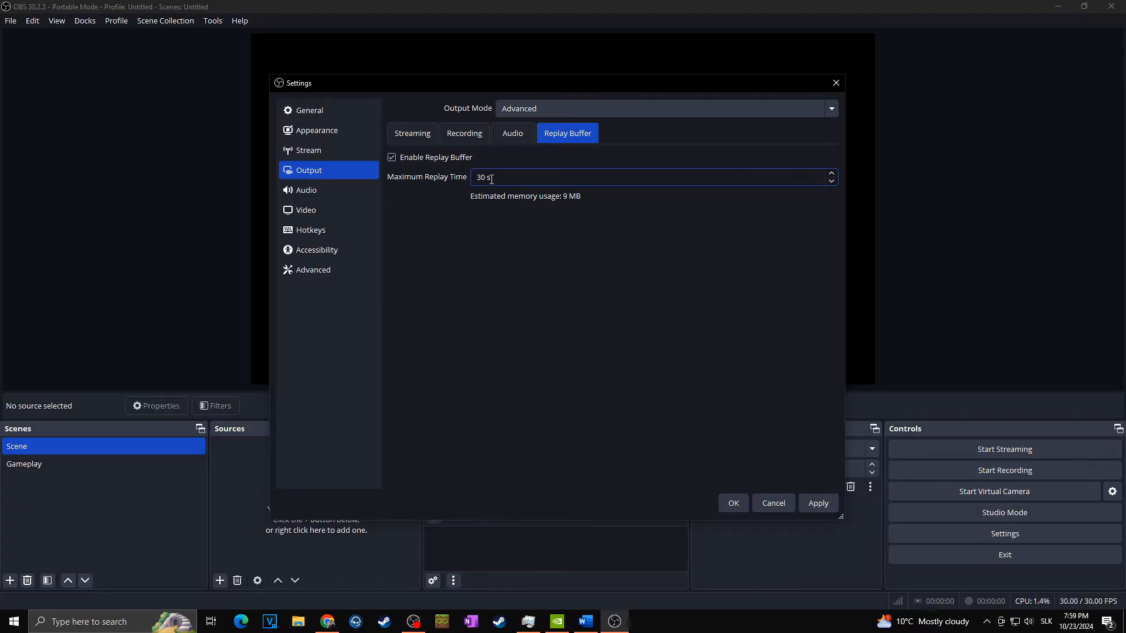
pyautogui.moveTo(465, 133)
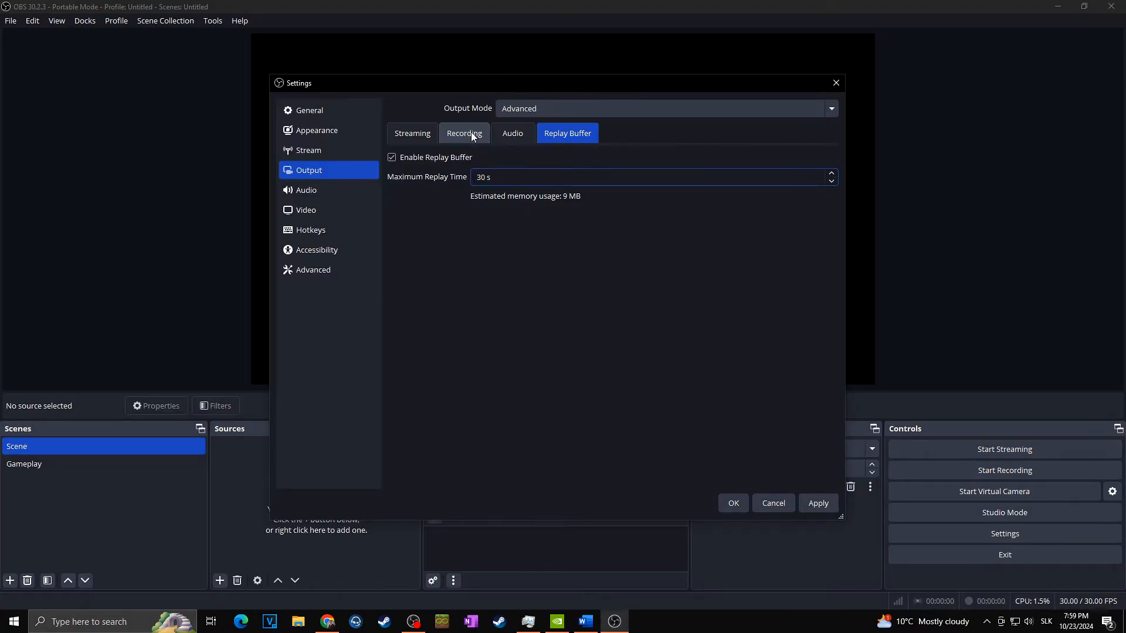
# Set the recording video encoder to NVIDIA NVENC H.264 with CQP at CQ level 16.
pyautogui.click(464, 132)
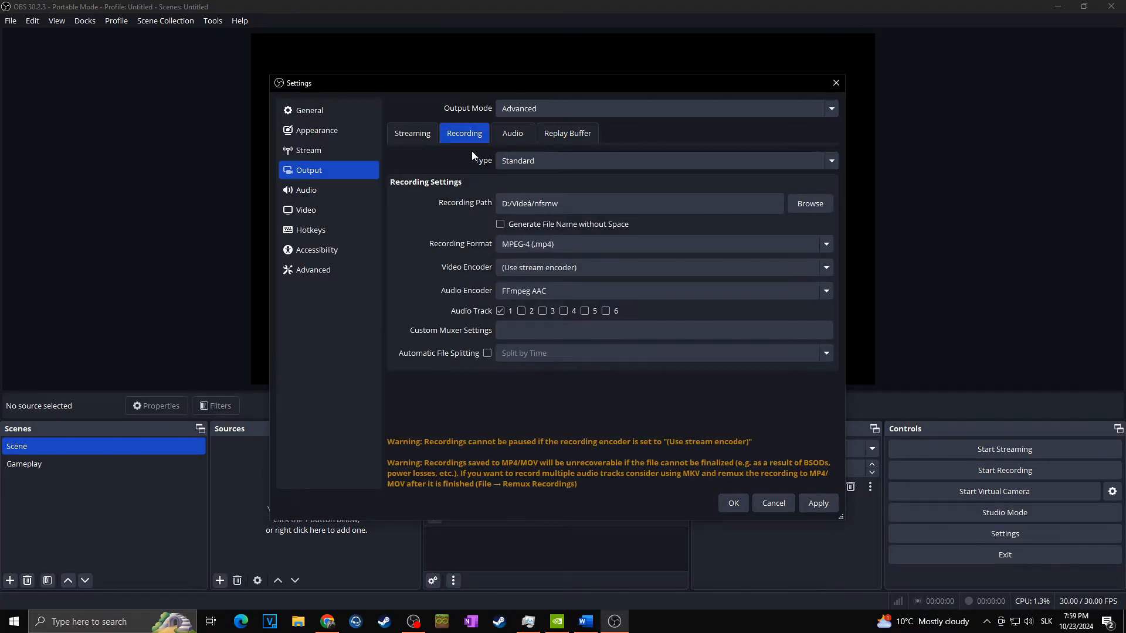
pyautogui.moveTo(567, 133)
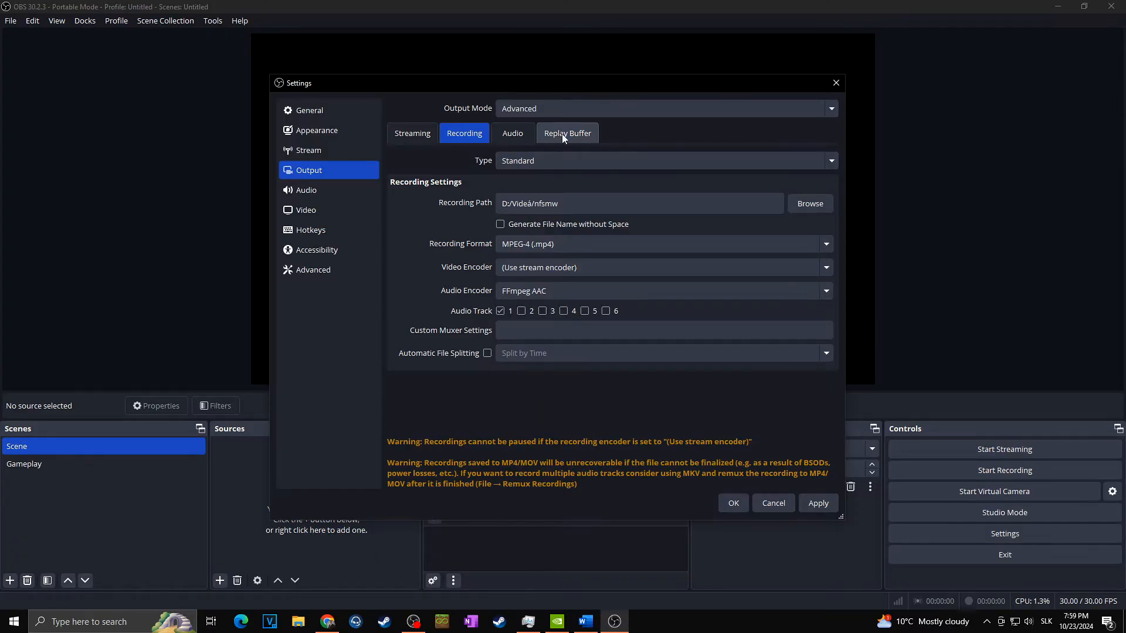
pyautogui.moveTo(471, 161)
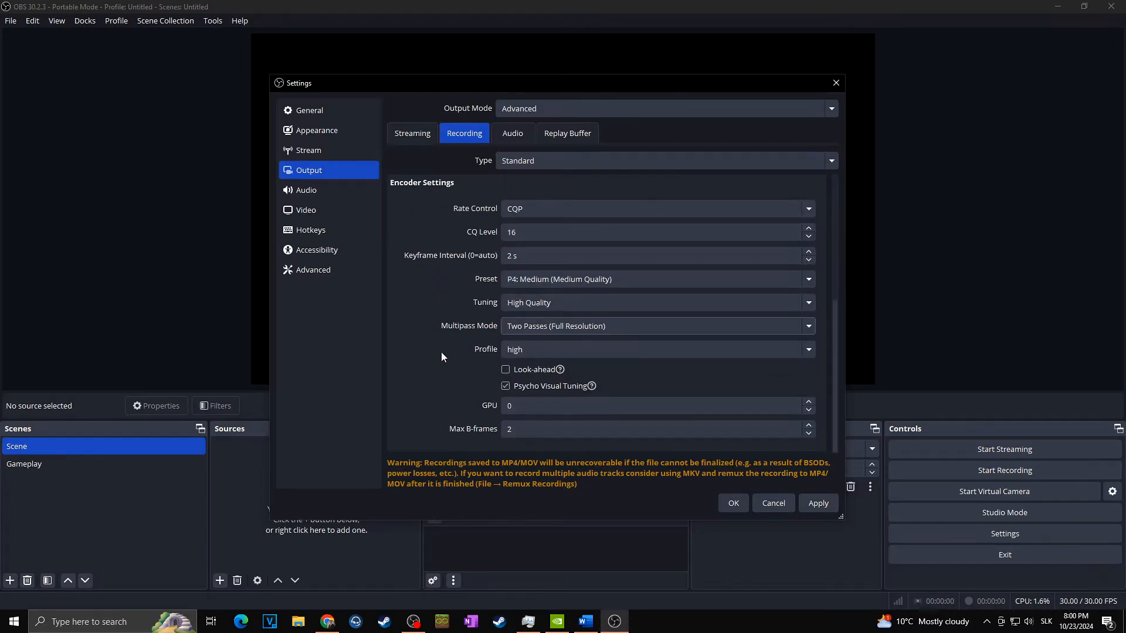
pyautogui.scroll(3)
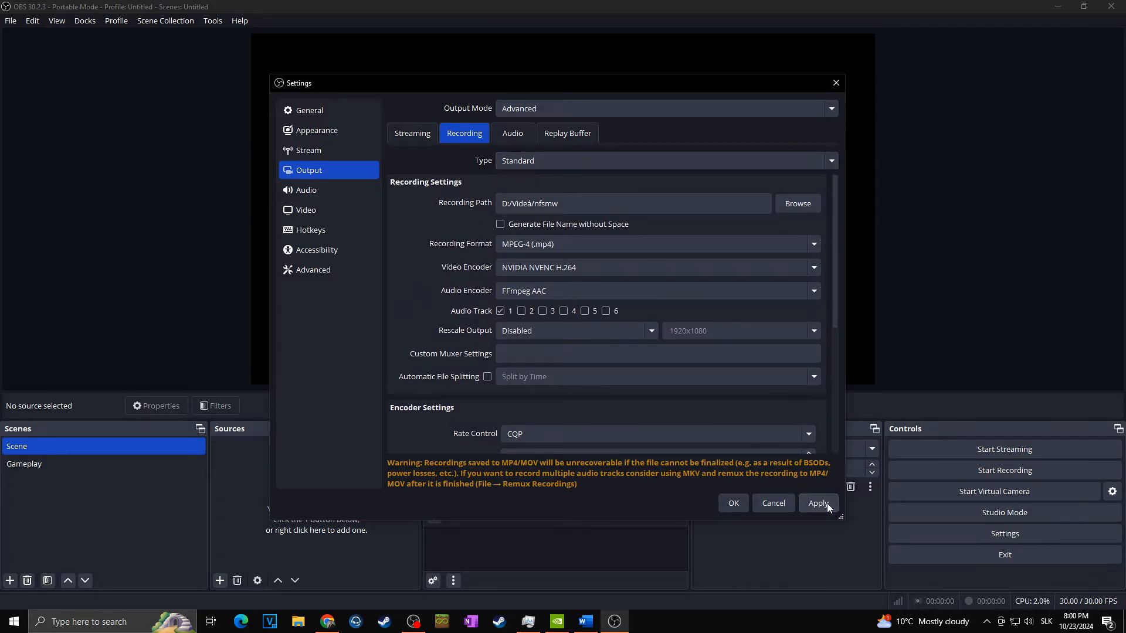
# Apply the output settings and compare Recording and Replay Buffer, ending on the 100 MB memory limit.
pyautogui.click(817, 503)
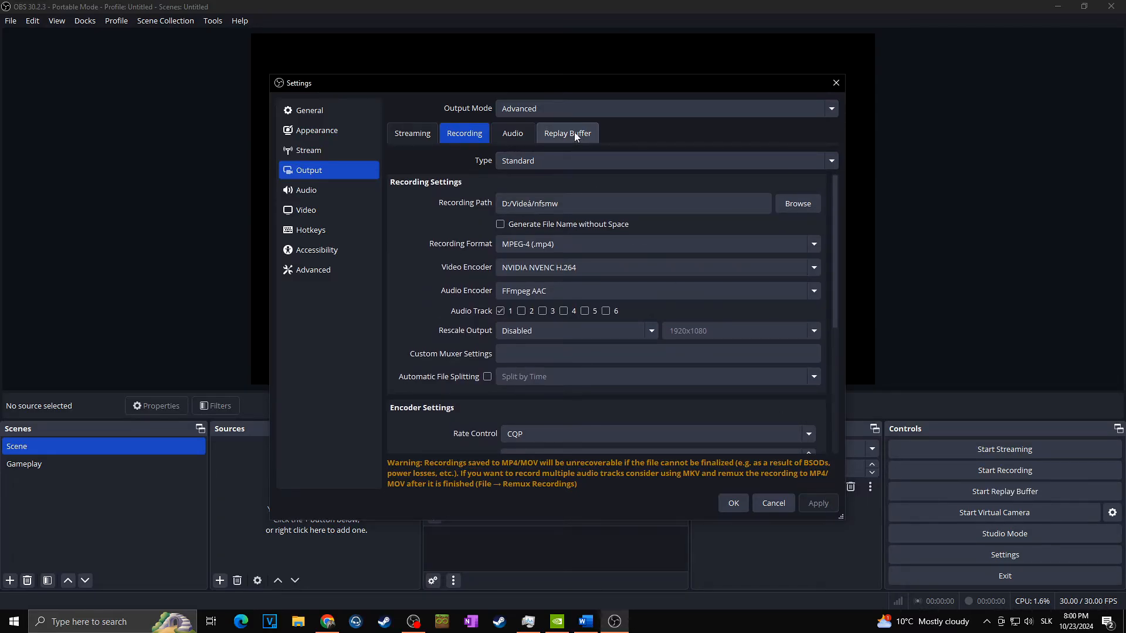
pyautogui.click(566, 132)
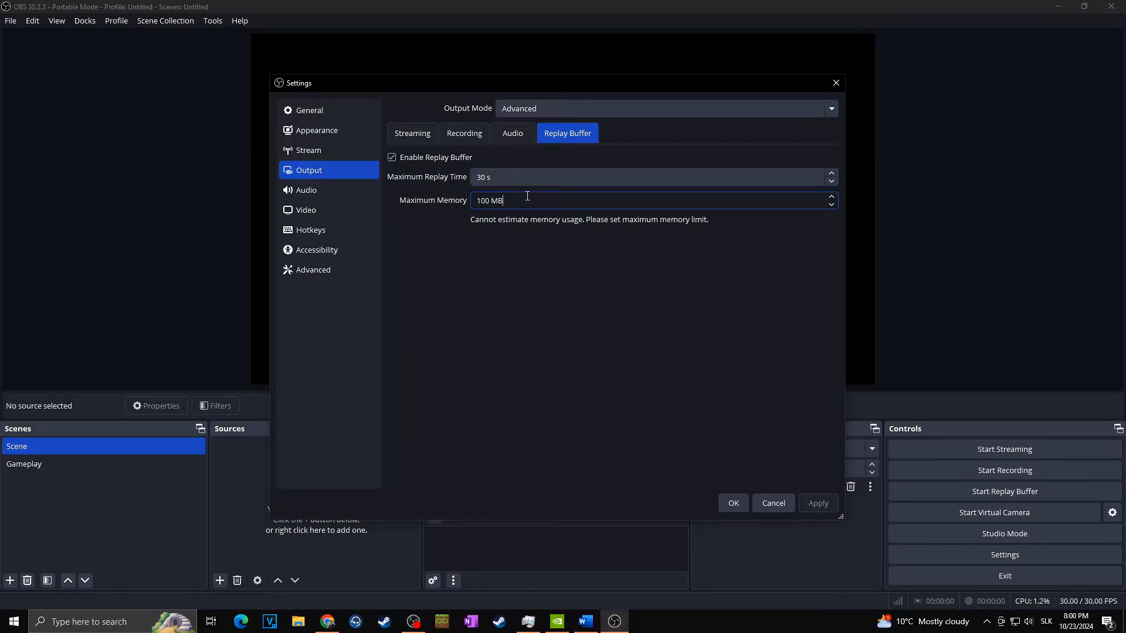
pyautogui.moveTo(464, 132)
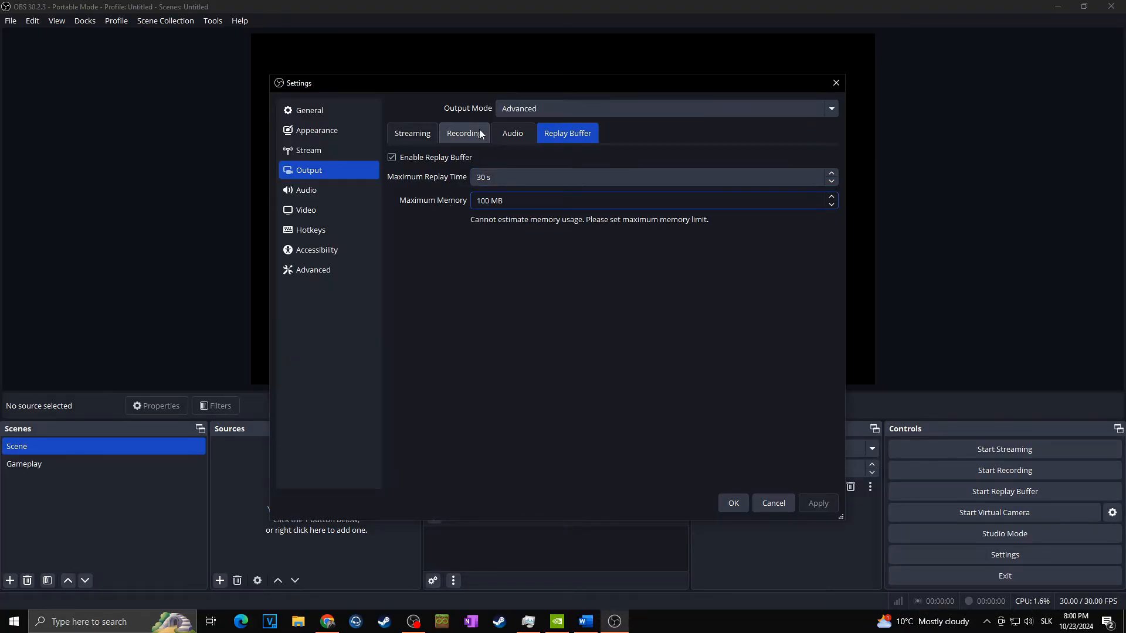
pyautogui.click(464, 132)
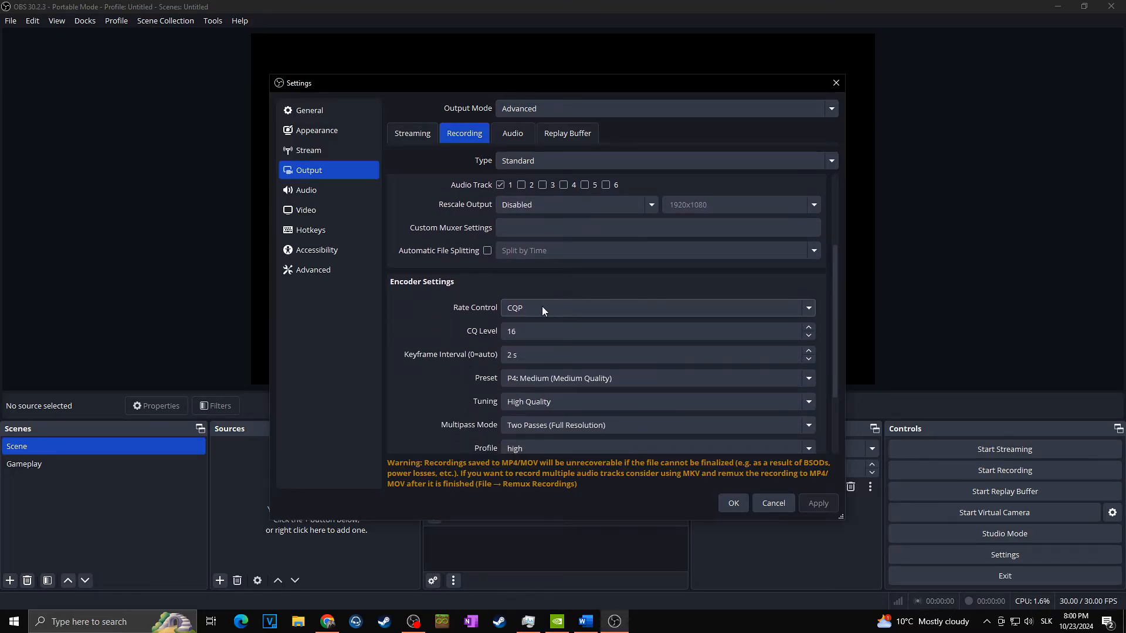
pyautogui.moveTo(568, 133)
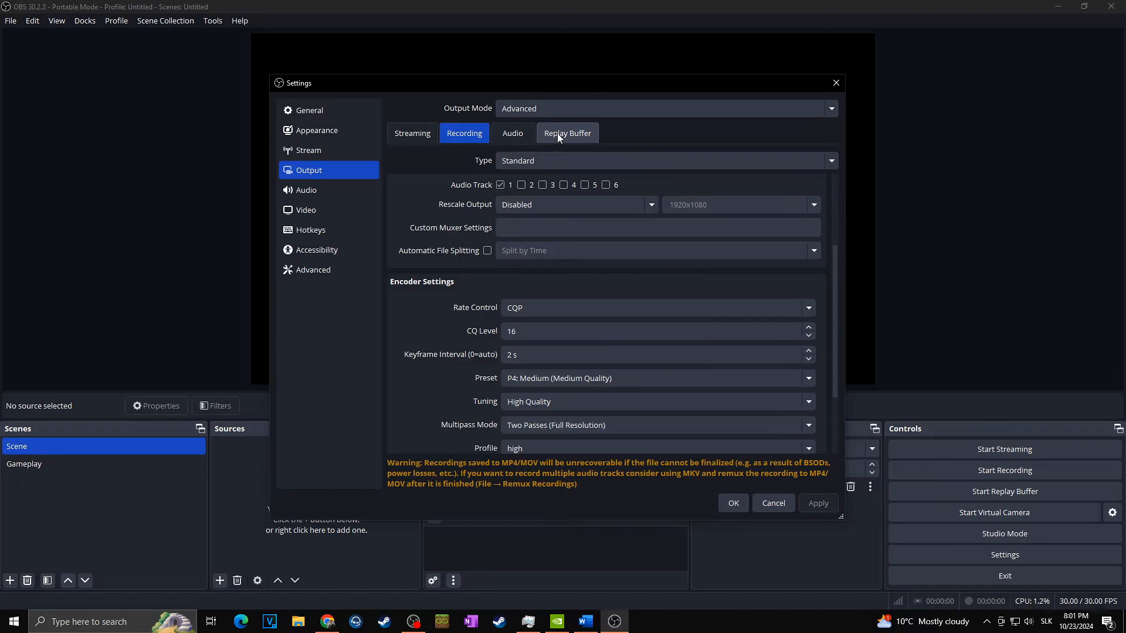
pyautogui.click(567, 132)
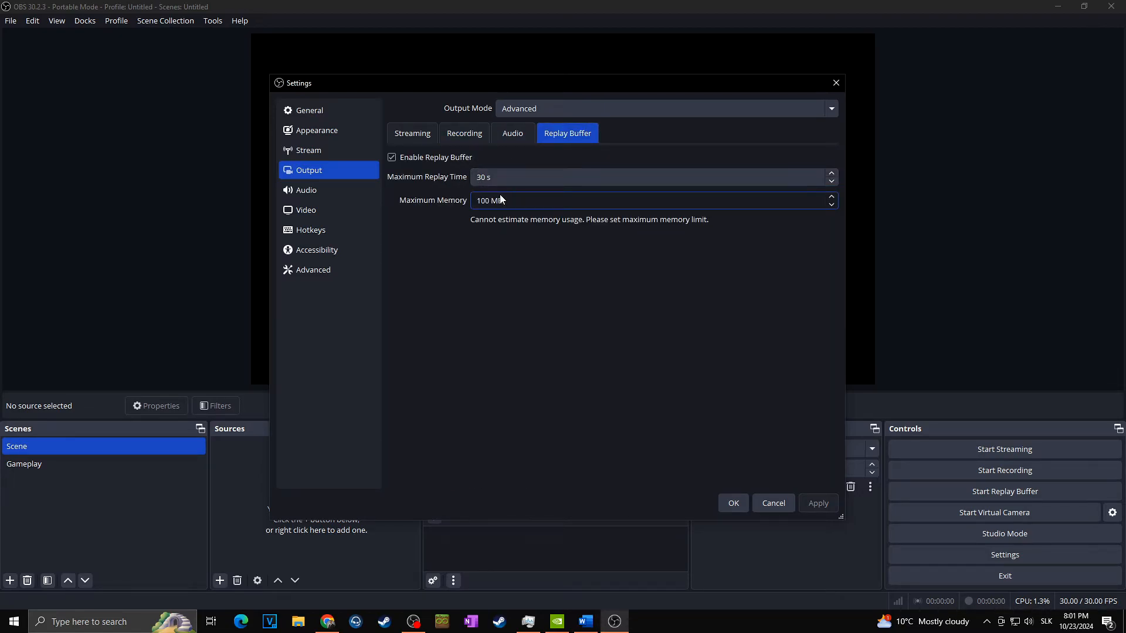
pyautogui.click(465, 133)
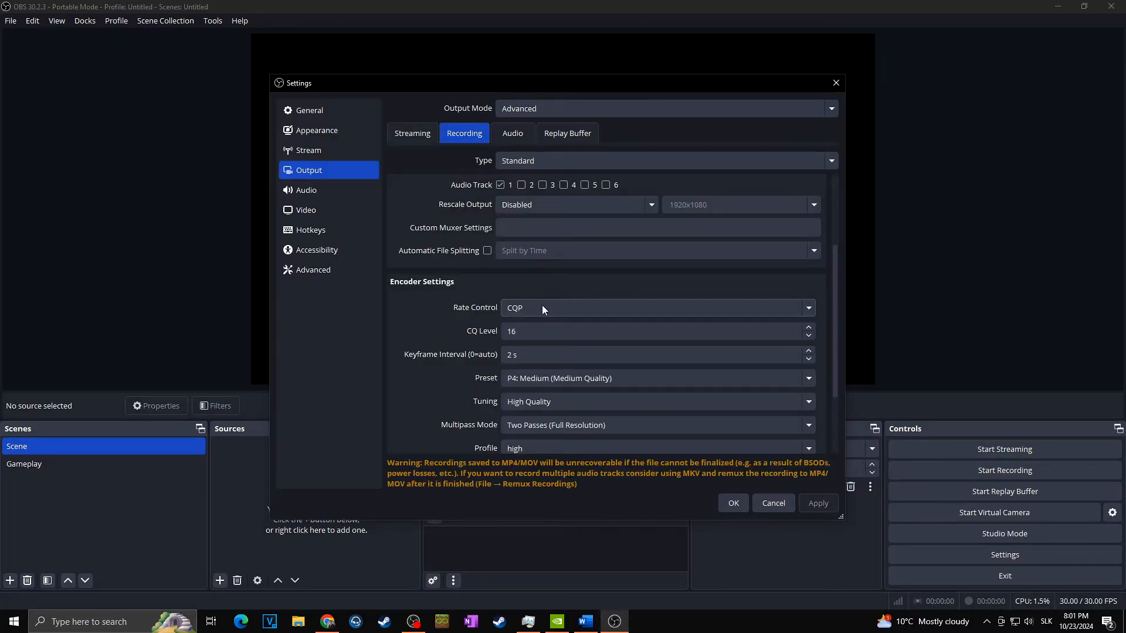
pyautogui.moveTo(546, 286)
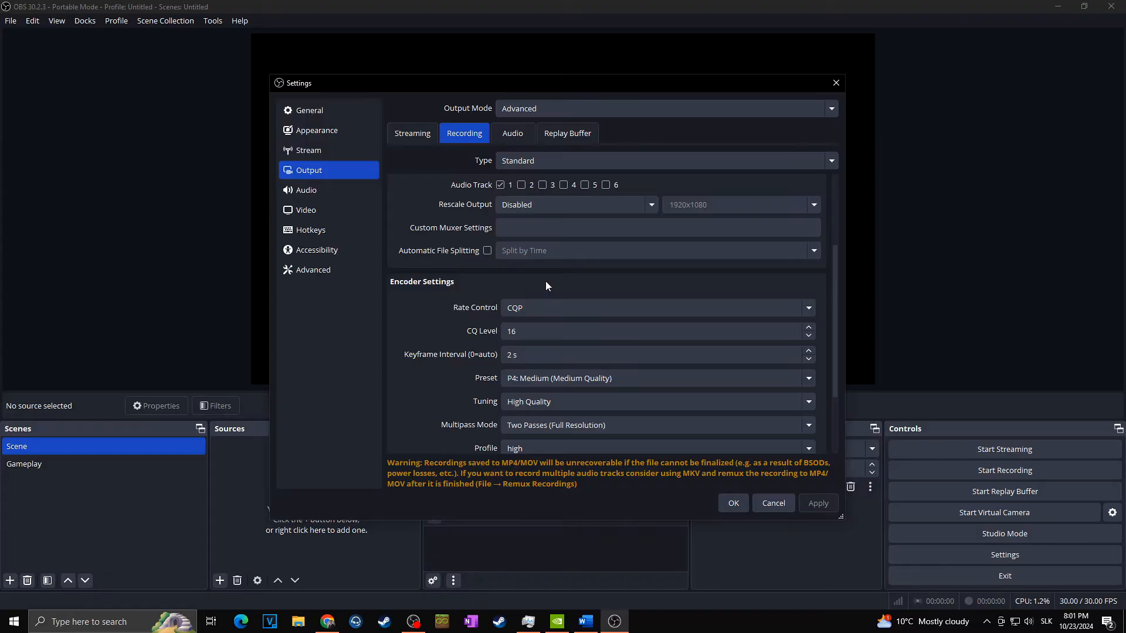
pyautogui.moveTo(379, 268)
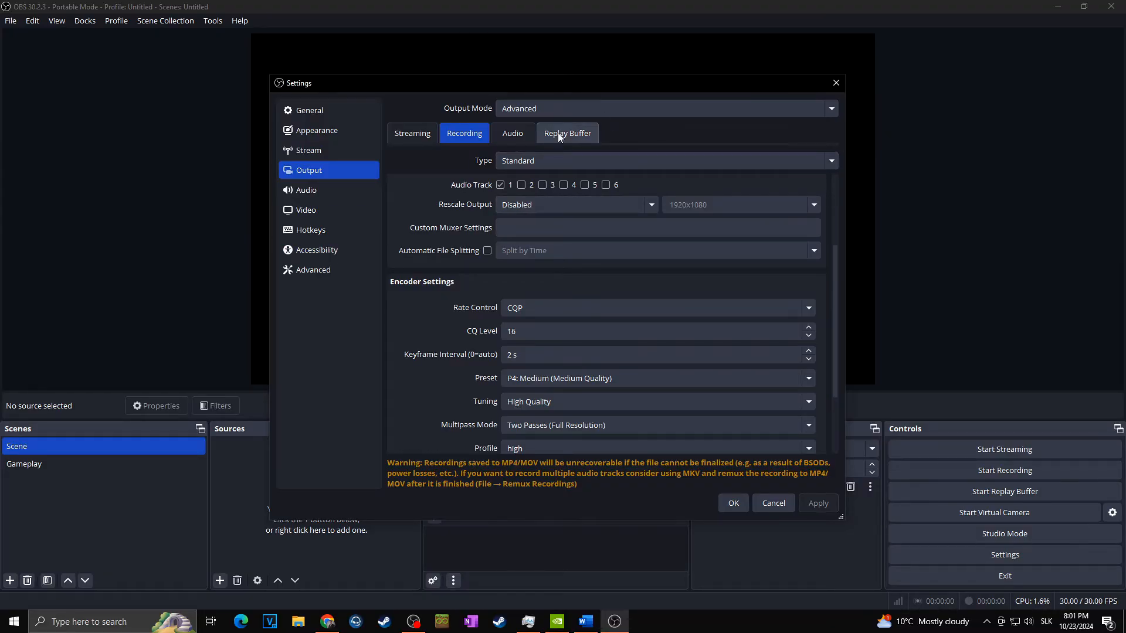
pyautogui.click(568, 133)
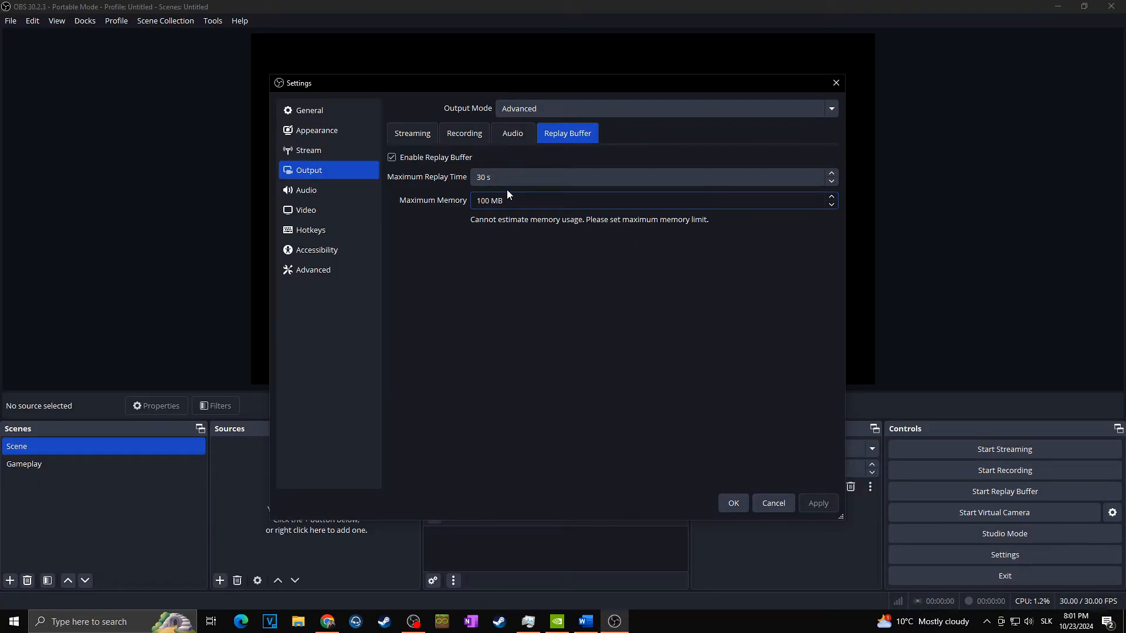
# Try CBR at 15000 Kbps to see the 54 MB replay estimate, then restore CQP rate control.
pyautogui.click(464, 133)
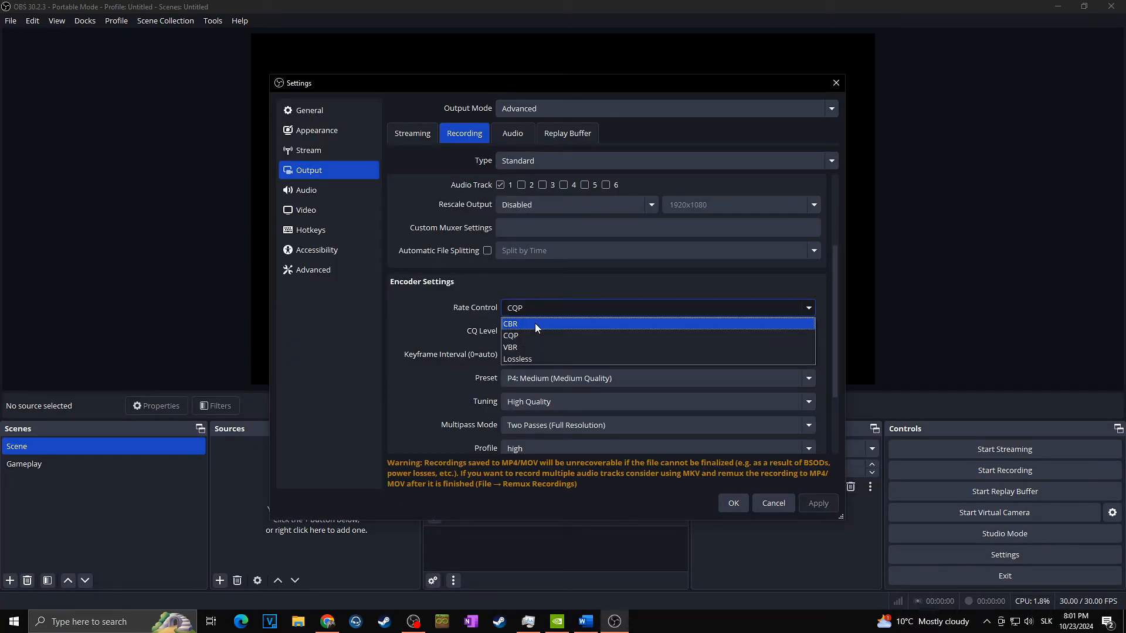
pyautogui.click(510, 324)
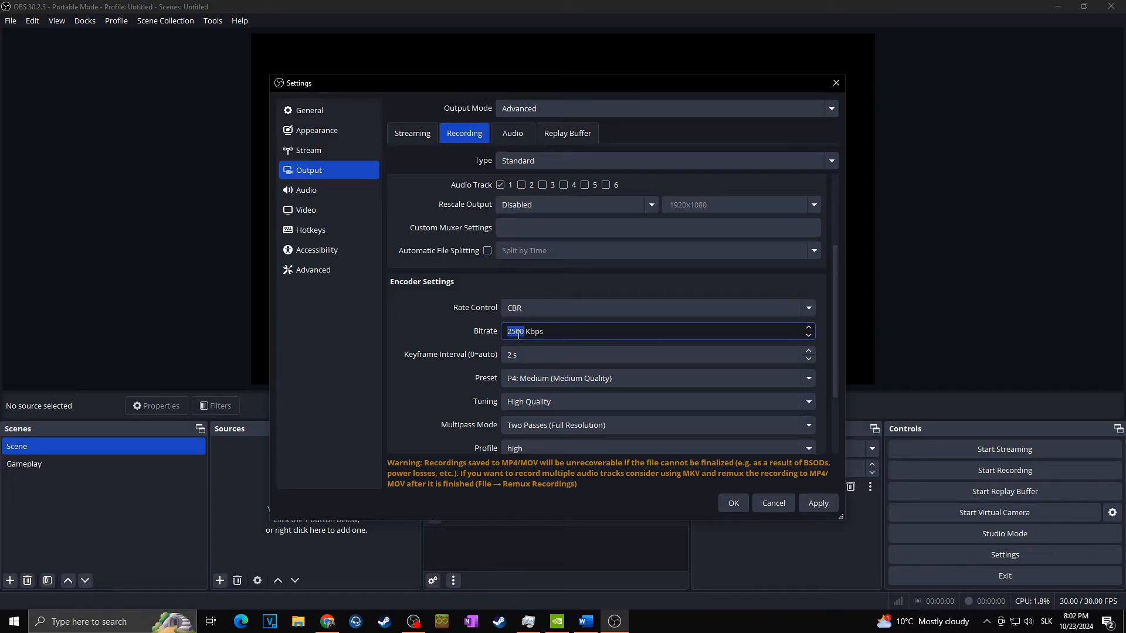
pyautogui.write('15000')
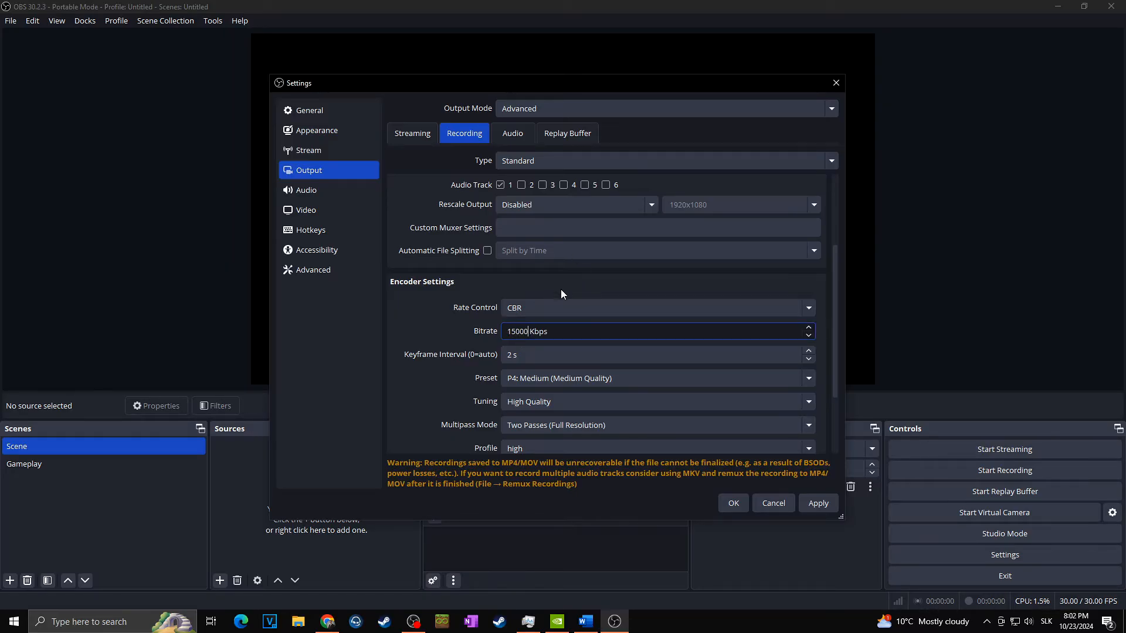
pyautogui.click(567, 132)
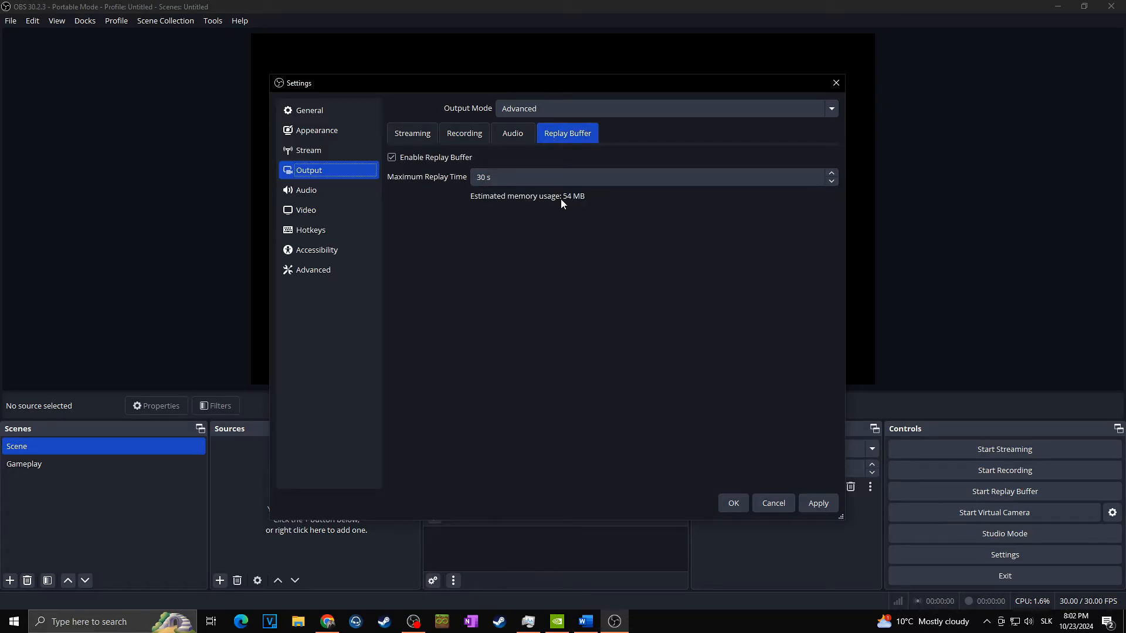
pyautogui.moveTo(567, 201)
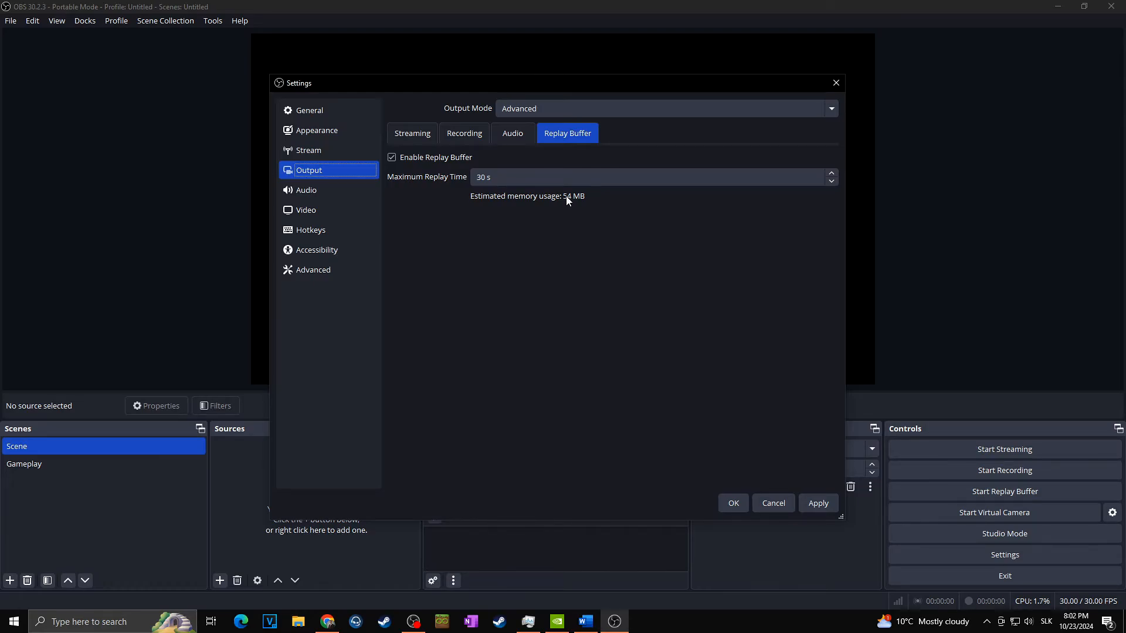
pyautogui.click(465, 133)
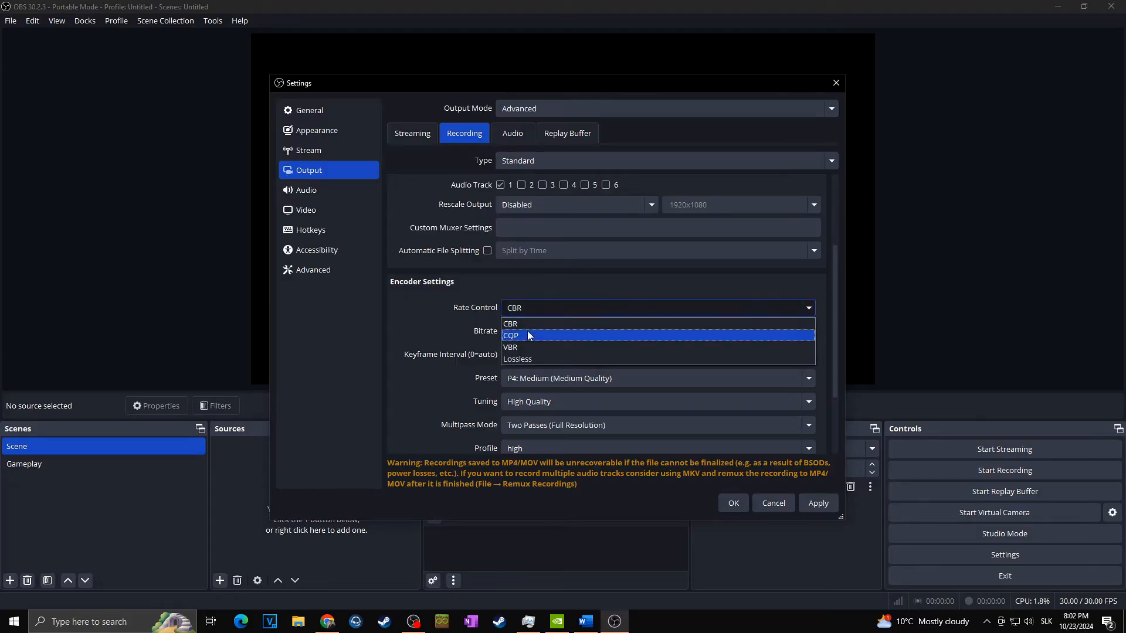
pyautogui.click(511, 335)
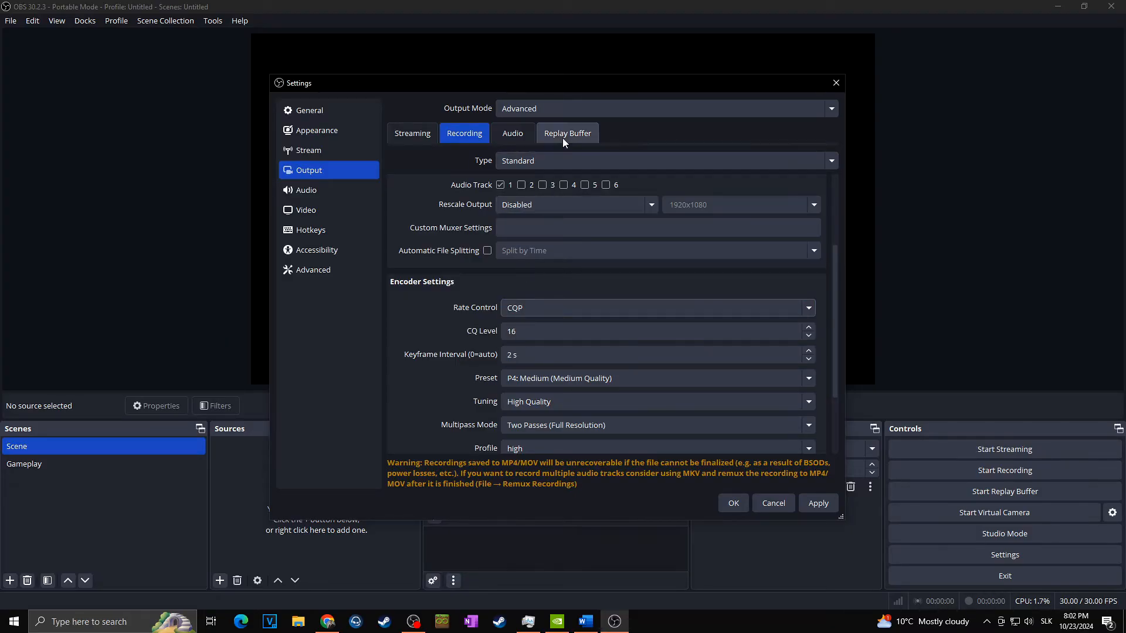
pyautogui.click(567, 133)
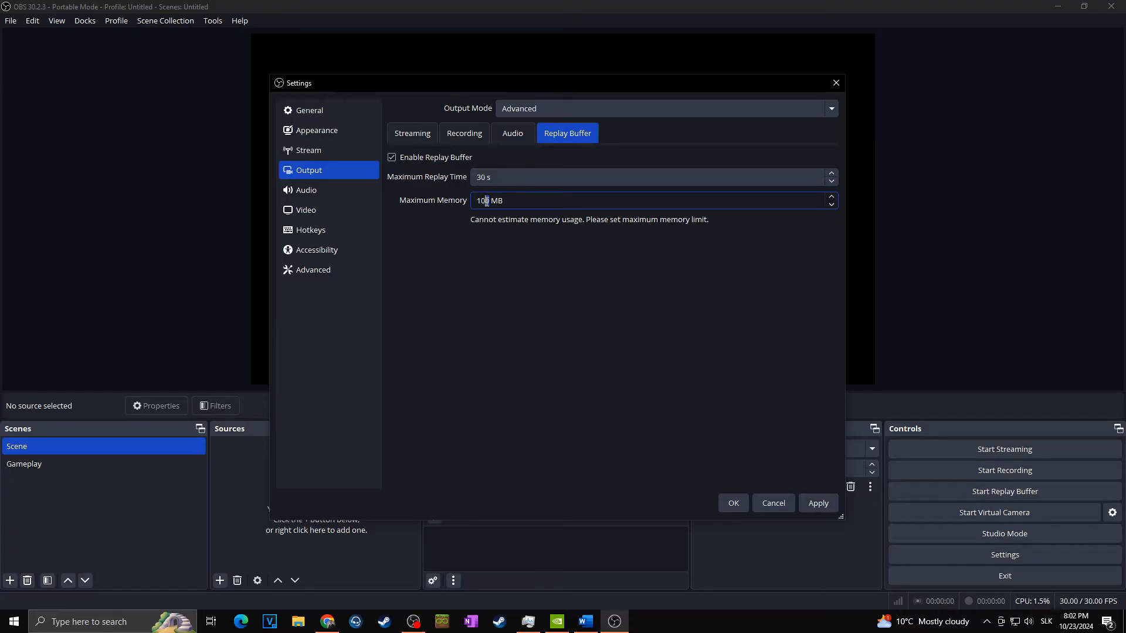
# Set the replay buffer maximum memory to 108 MB and move to the Video page.
pyautogui.write('8')
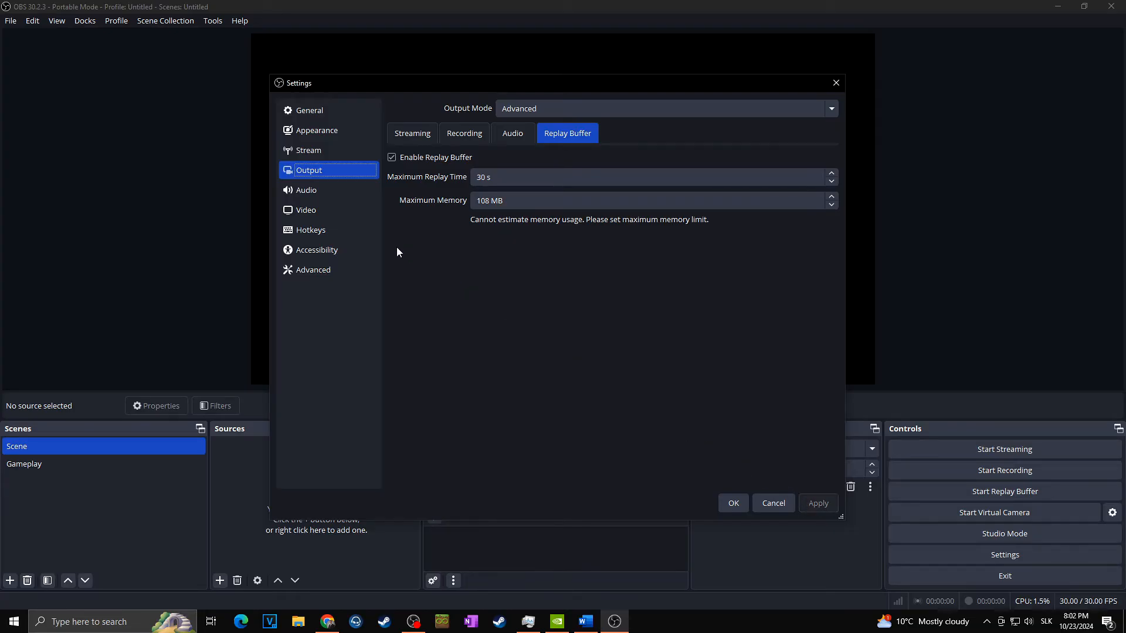
pyautogui.click(306, 210)
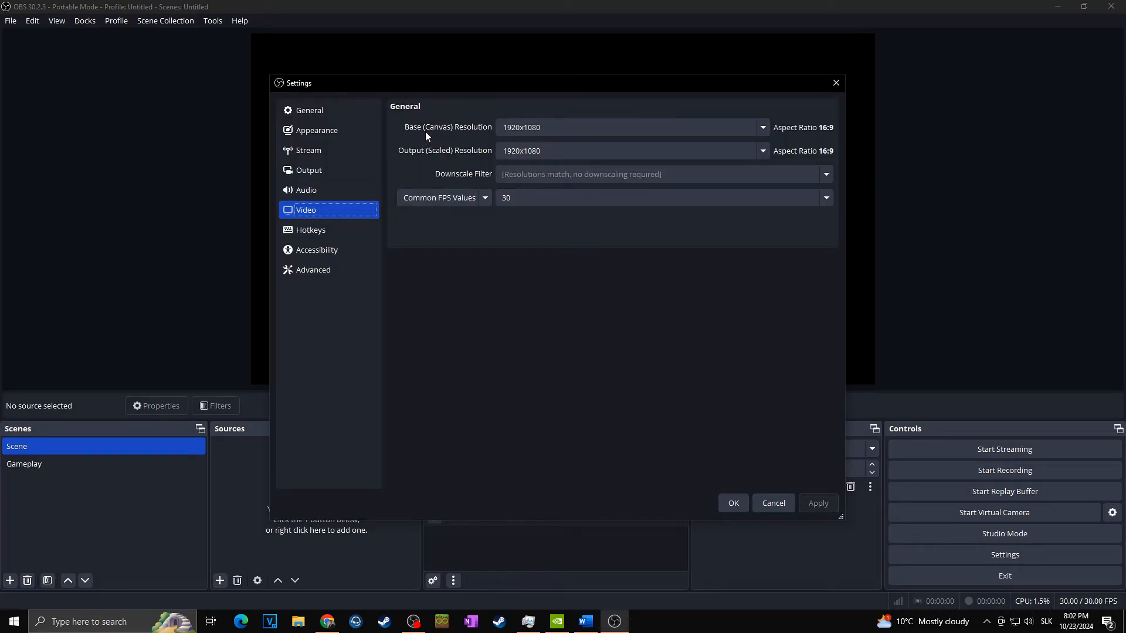
pyautogui.moveTo(456, 156)
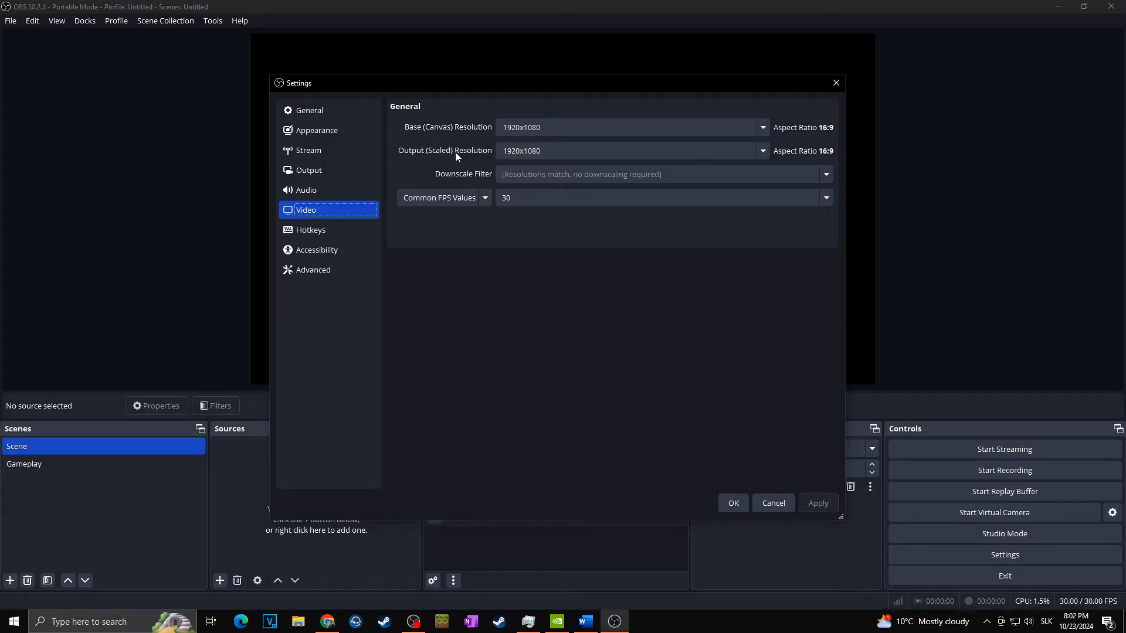
pyautogui.click(761, 151)
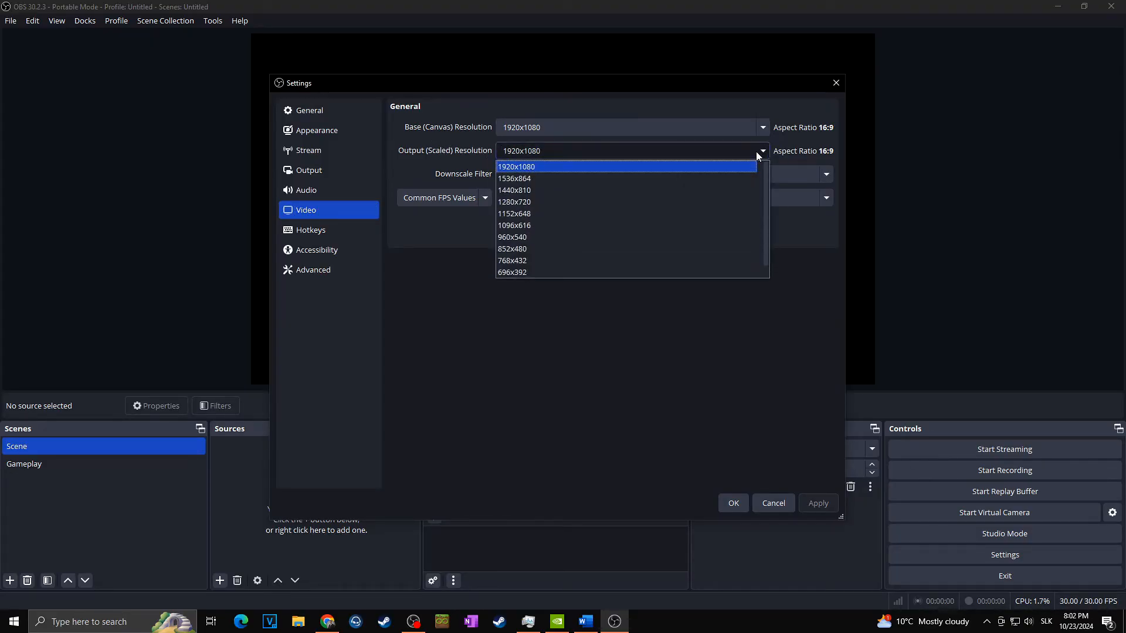
pyautogui.click(513, 201)
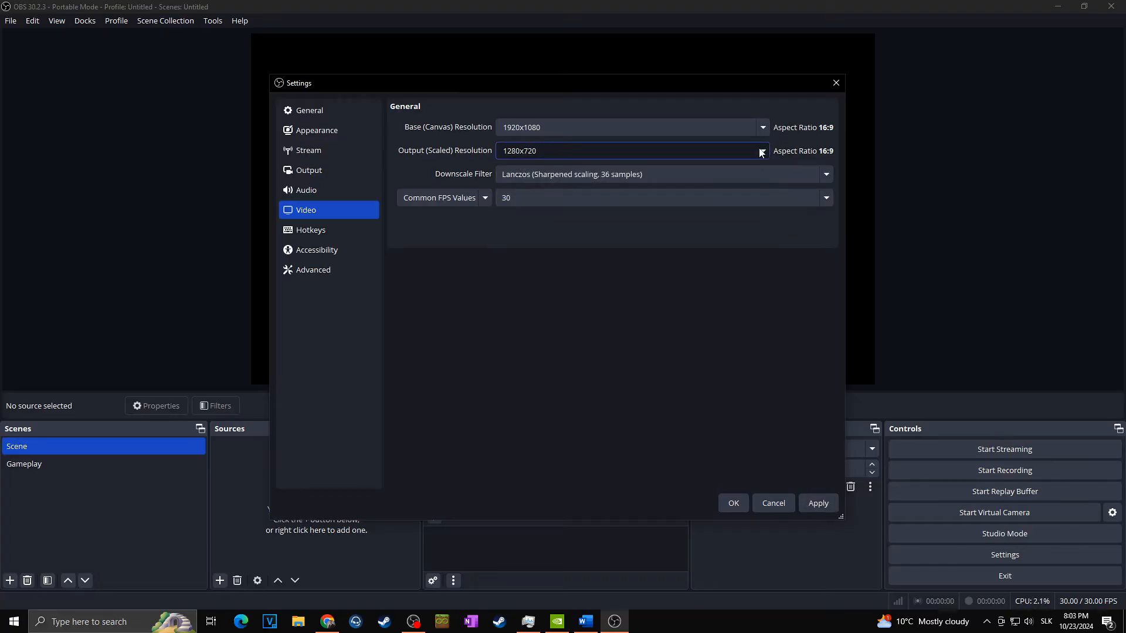
pyautogui.click(825, 174)
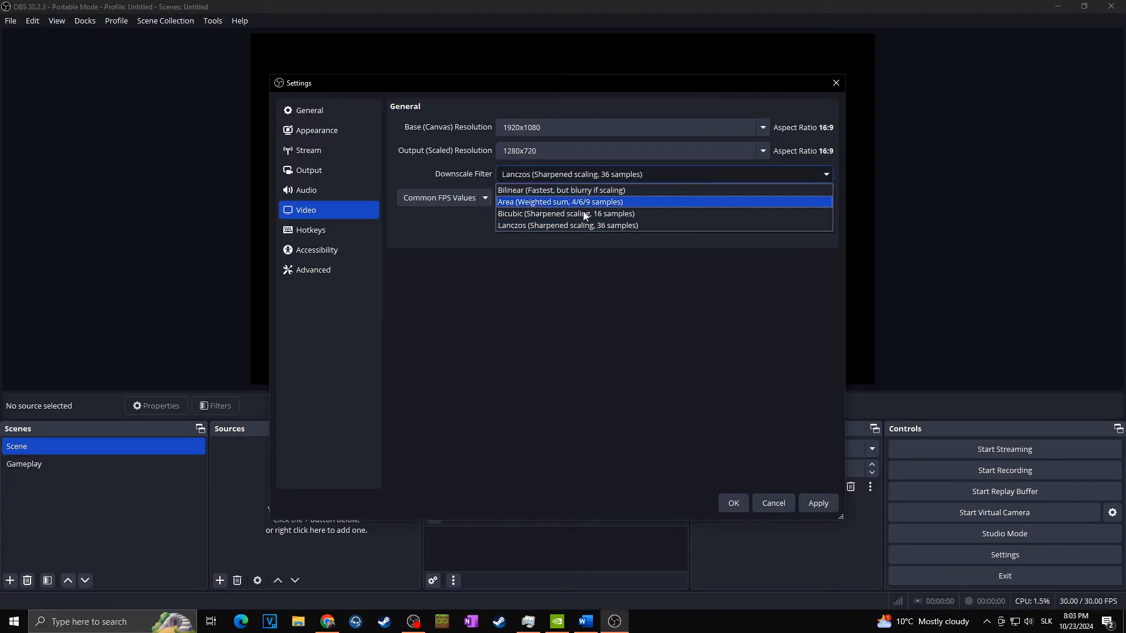
pyautogui.moveTo(613, 225)
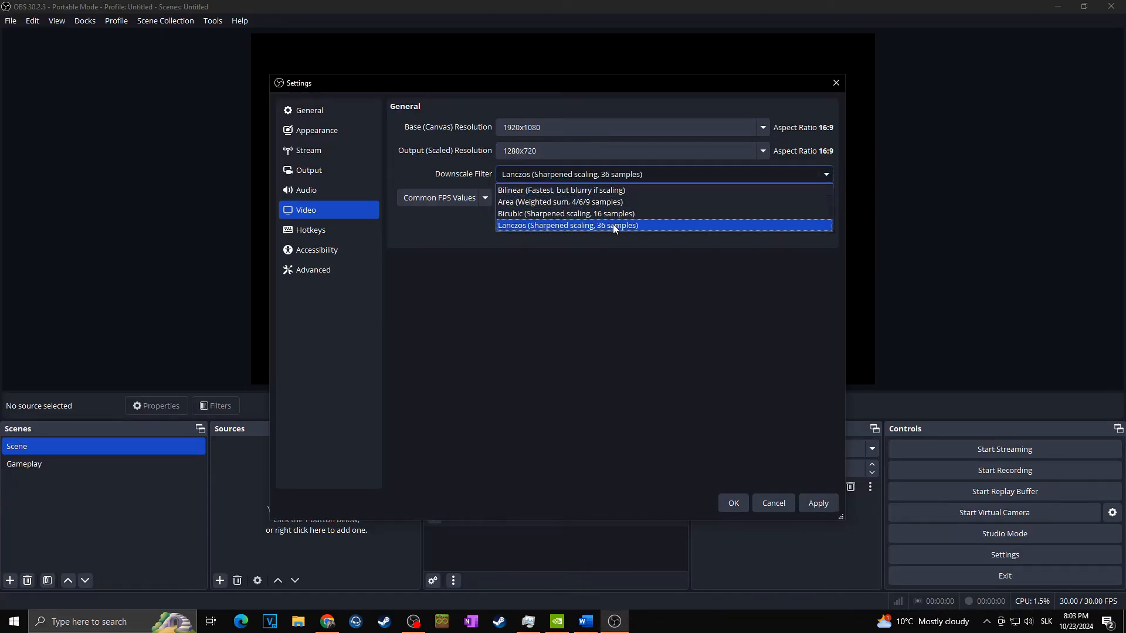
pyautogui.moveTo(530, 229)
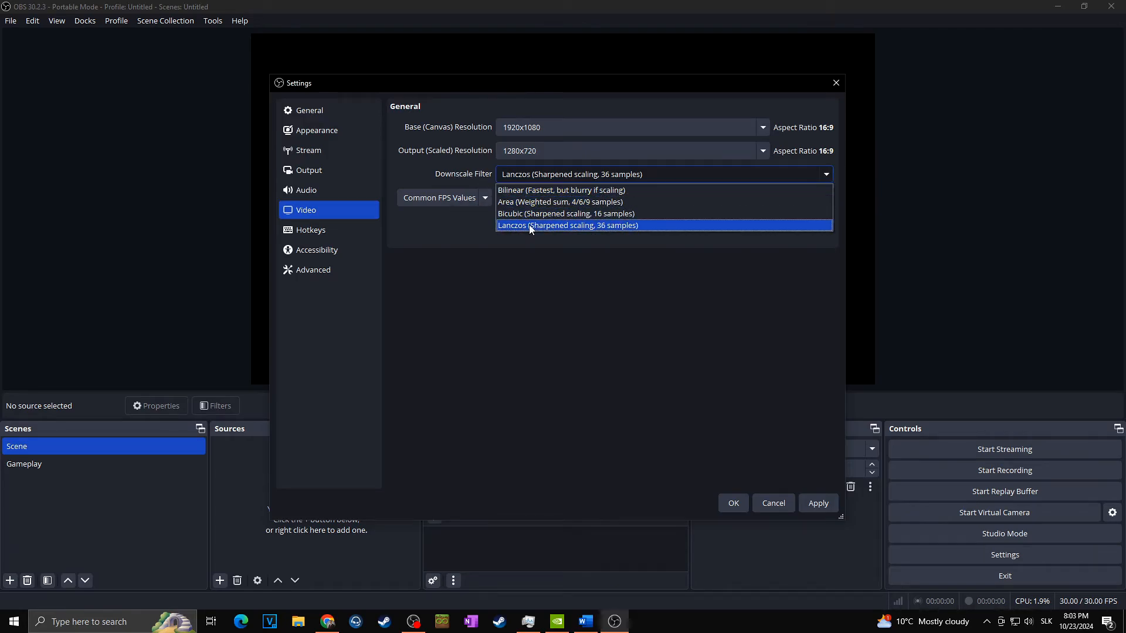
pyautogui.moveTo(539, 229)
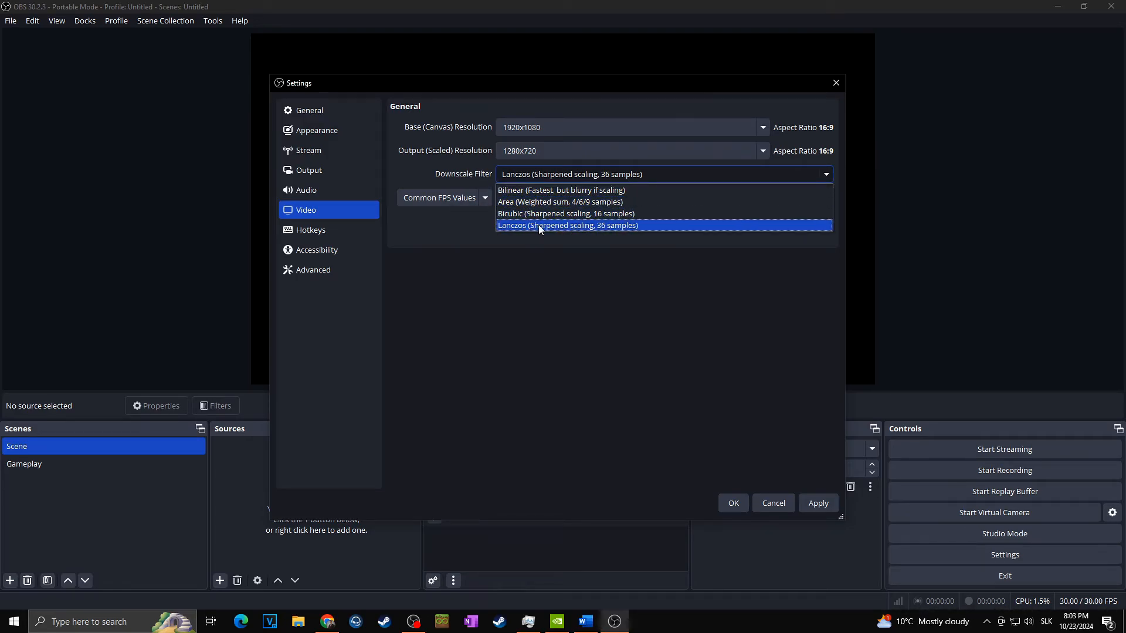
pyautogui.moveTo(639, 229)
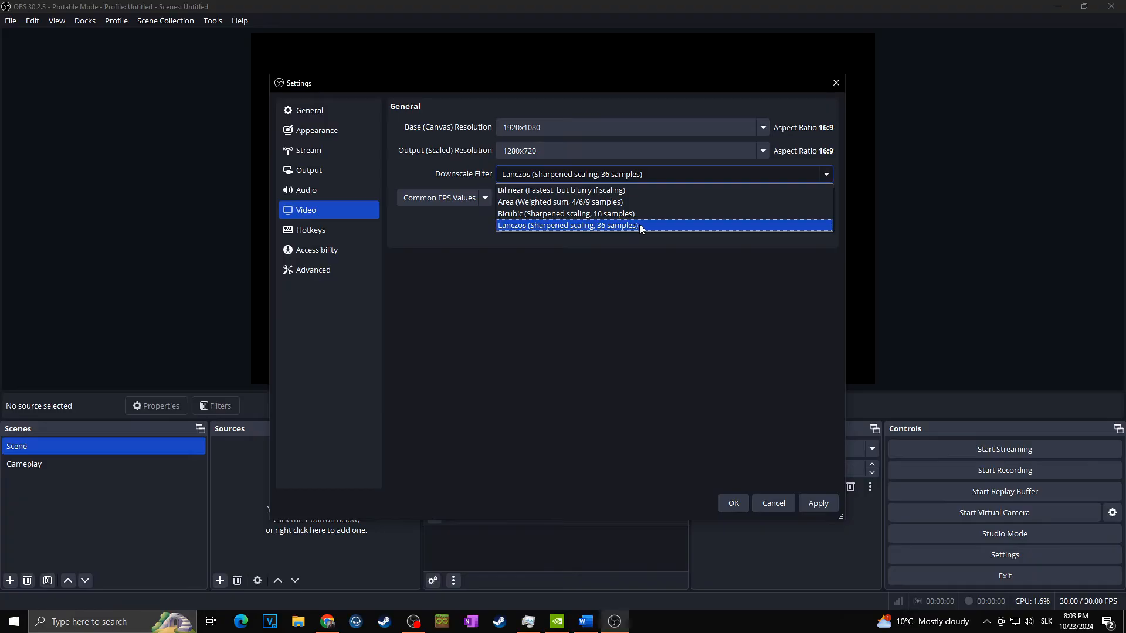
pyautogui.click(762, 152)
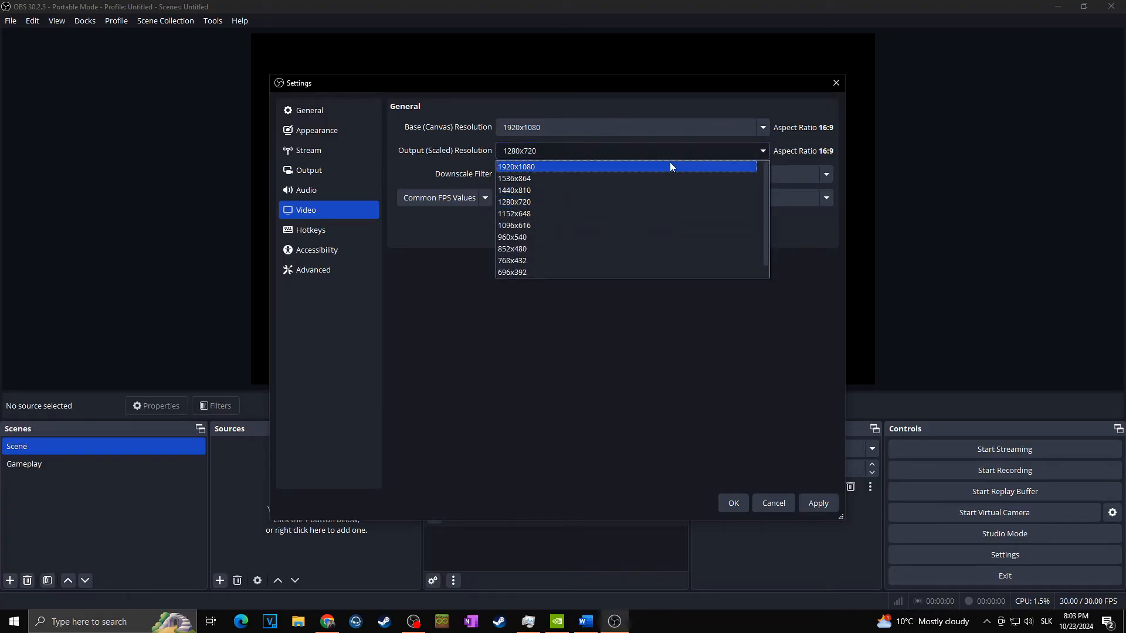
pyautogui.click(516, 166)
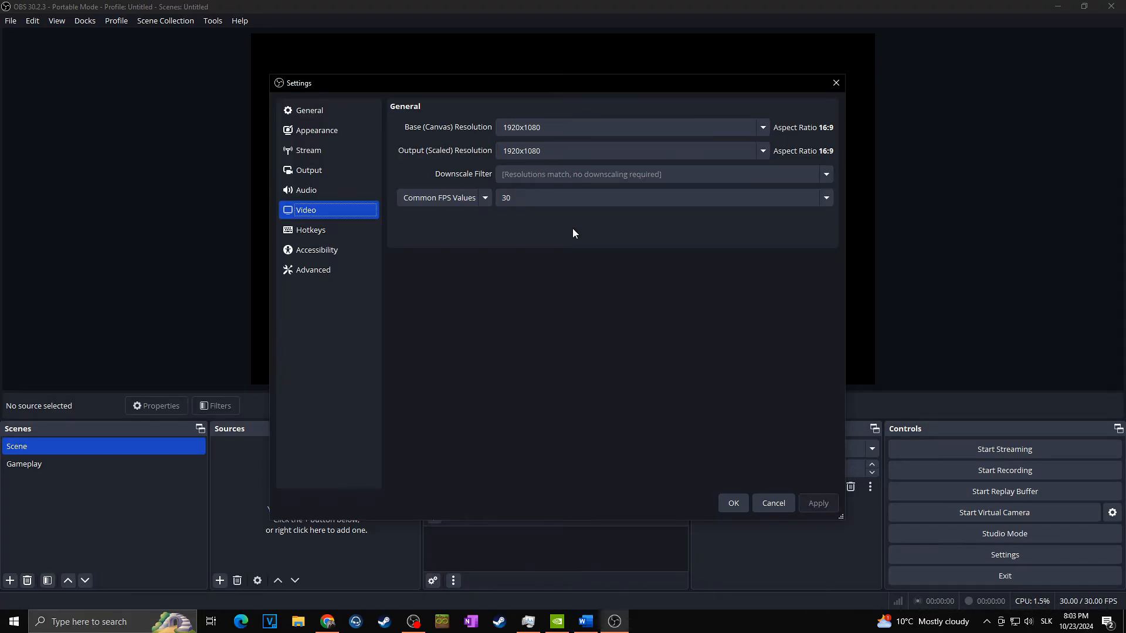
pyautogui.moveTo(331, 230)
pyautogui.write('repl')
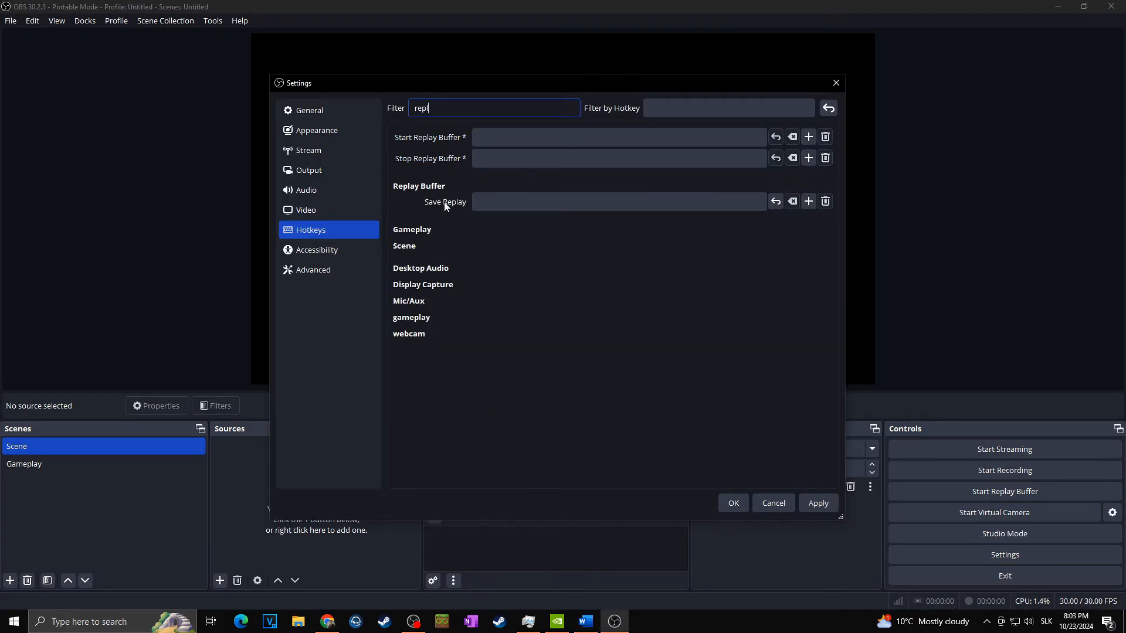
# Assign F3 as the Save Replay hotkey, then return to the Recording output settings.
pyautogui.click(618, 202)
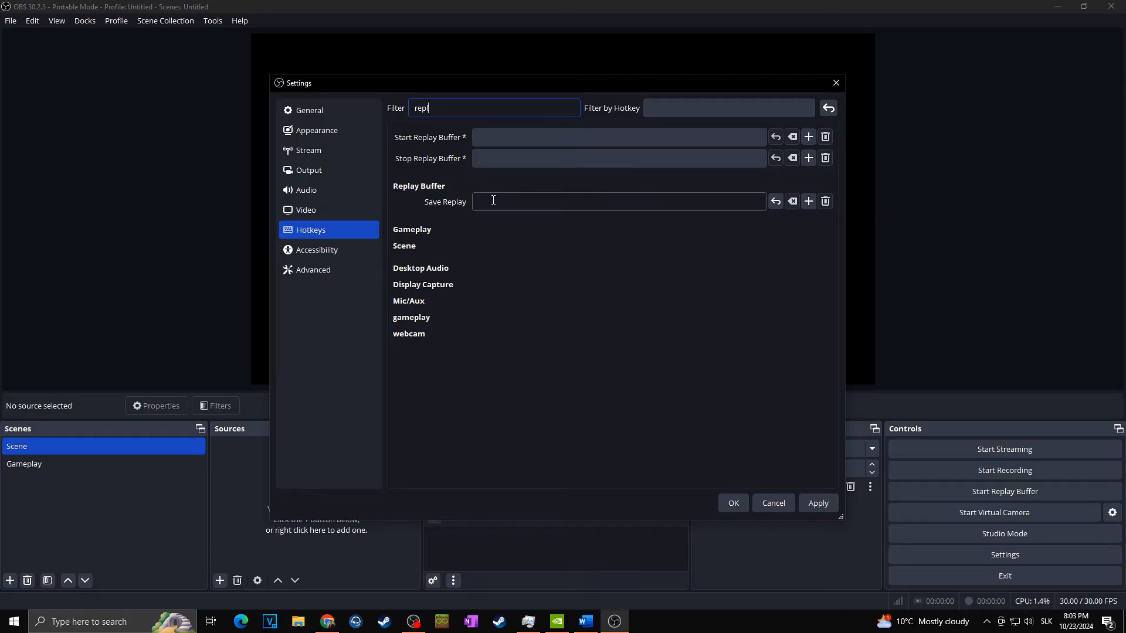
pyautogui.moveTo(509, 200)
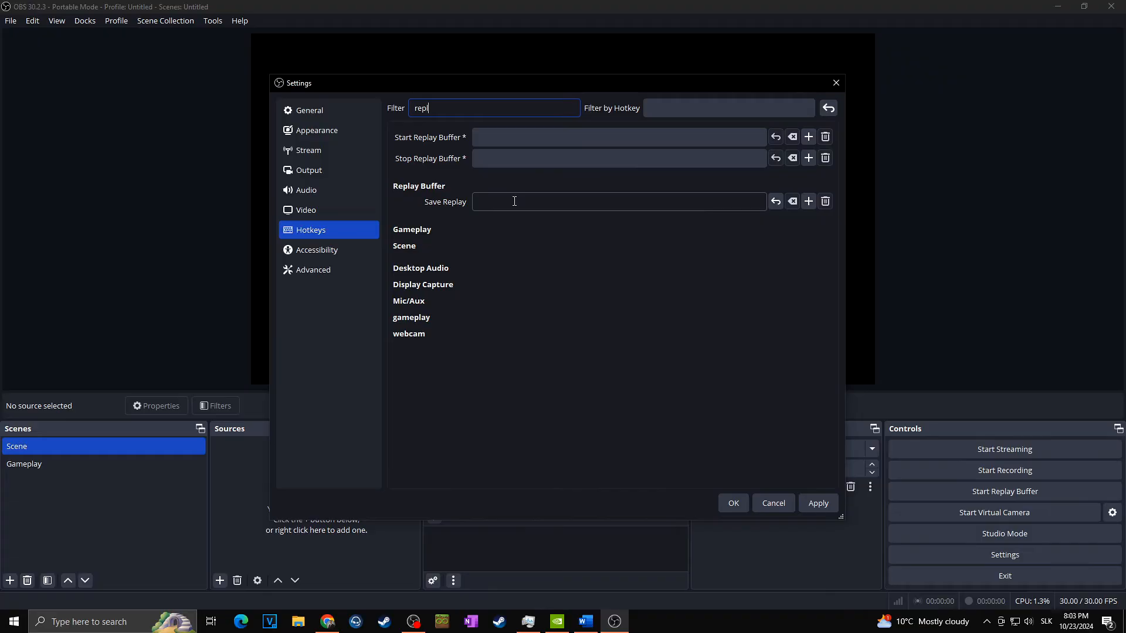
pyautogui.moveTo(637, 197)
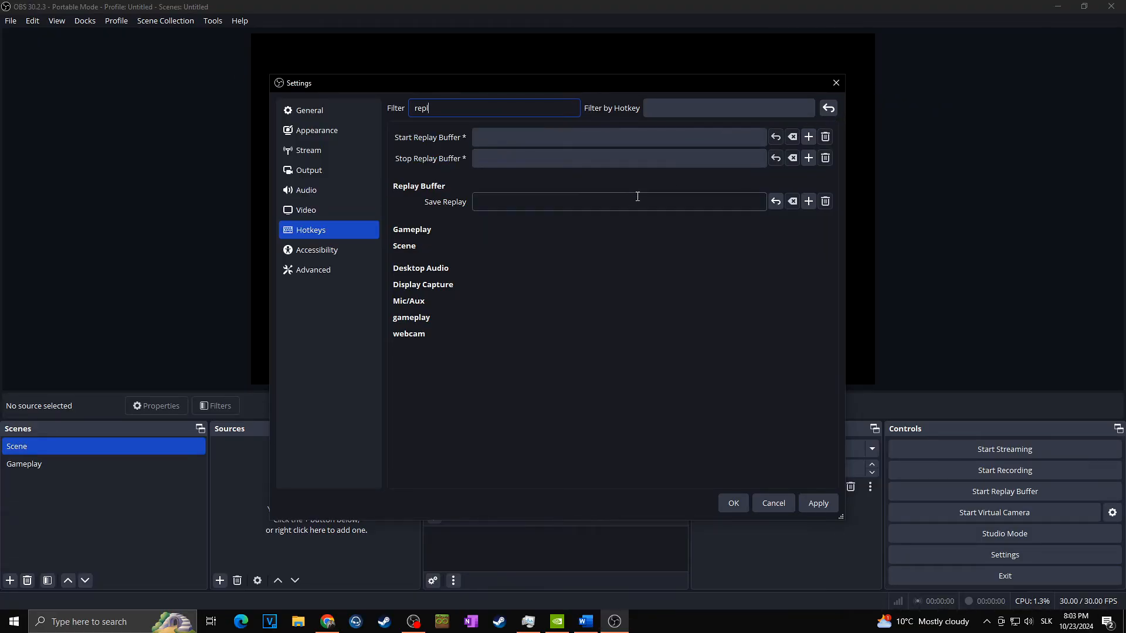
pyautogui.click(619, 200)
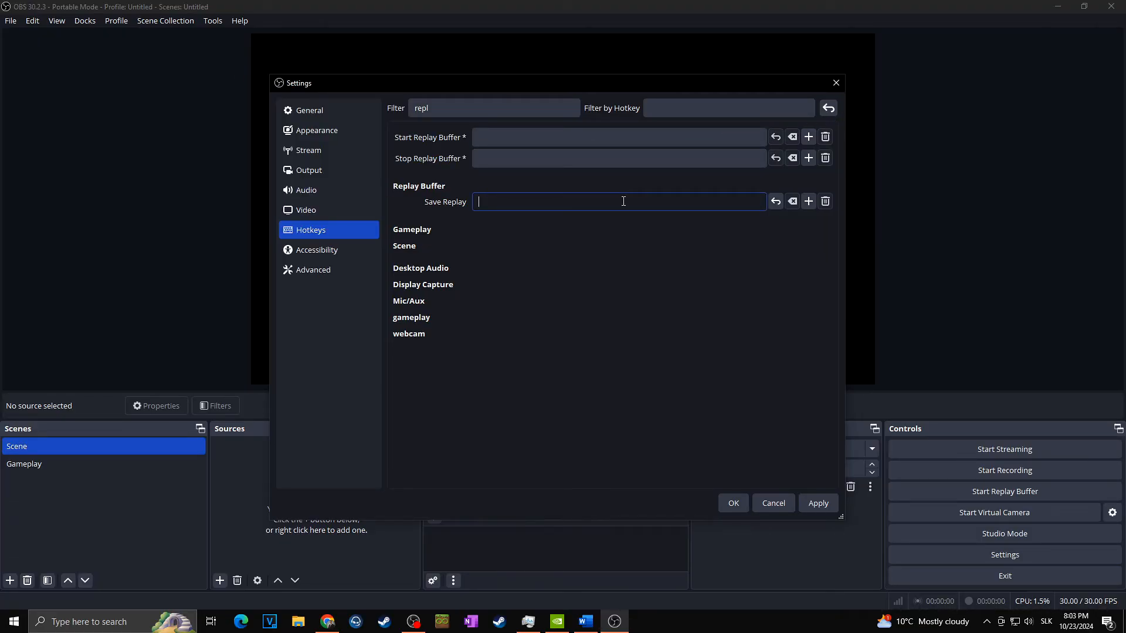
pyautogui.press('F3')
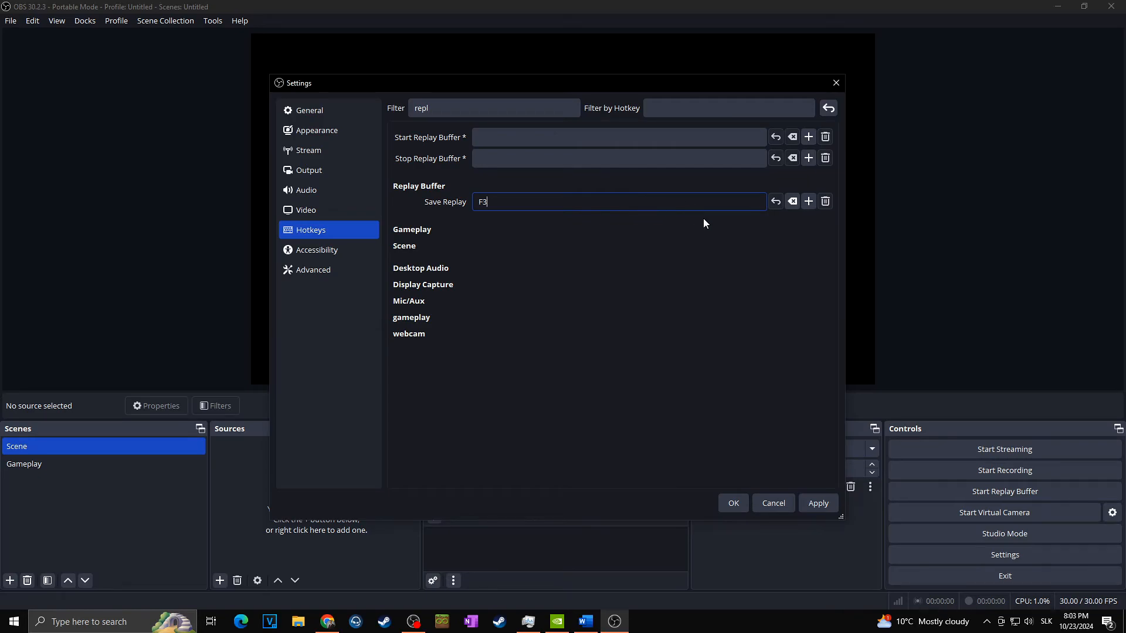
pyautogui.moveTo(740, 369)
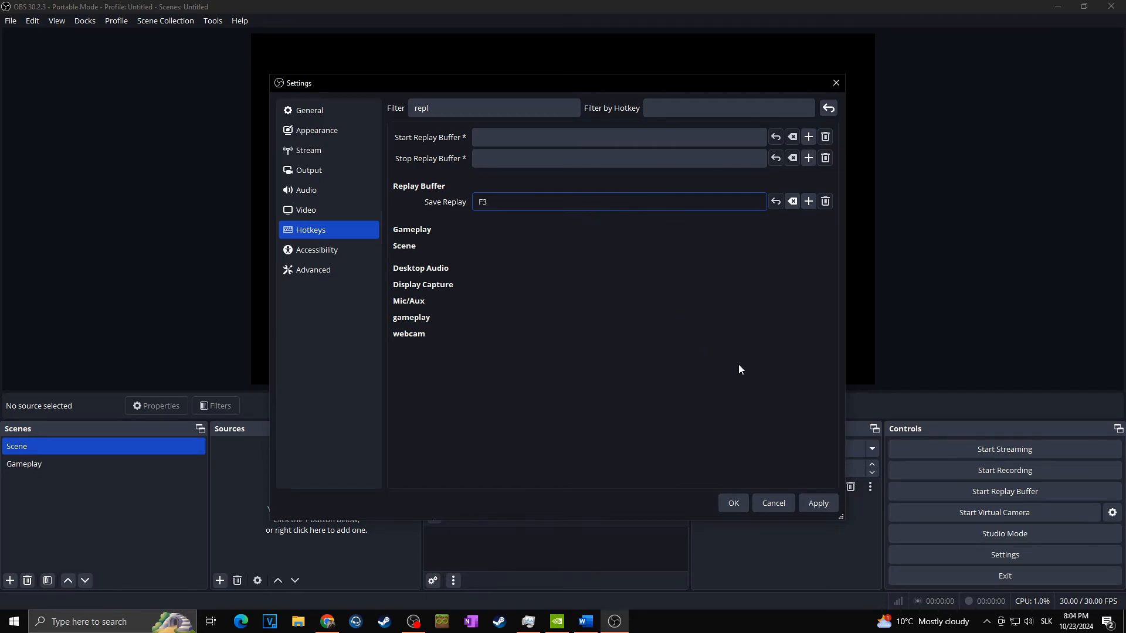
pyautogui.moveTo(774, 389)
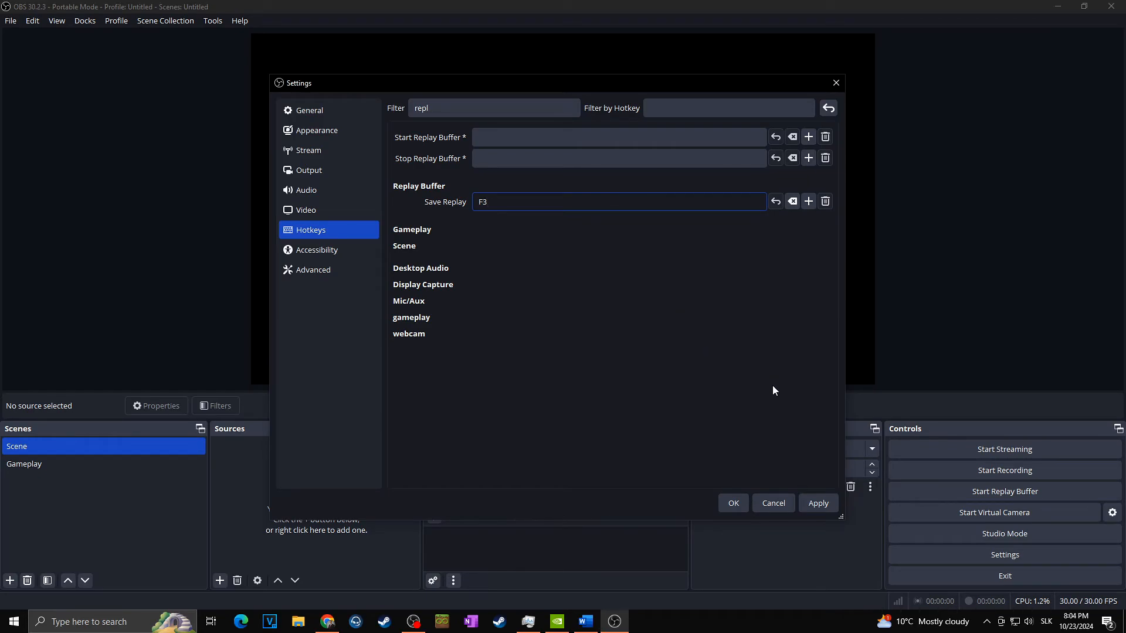
pyautogui.click(308, 170)
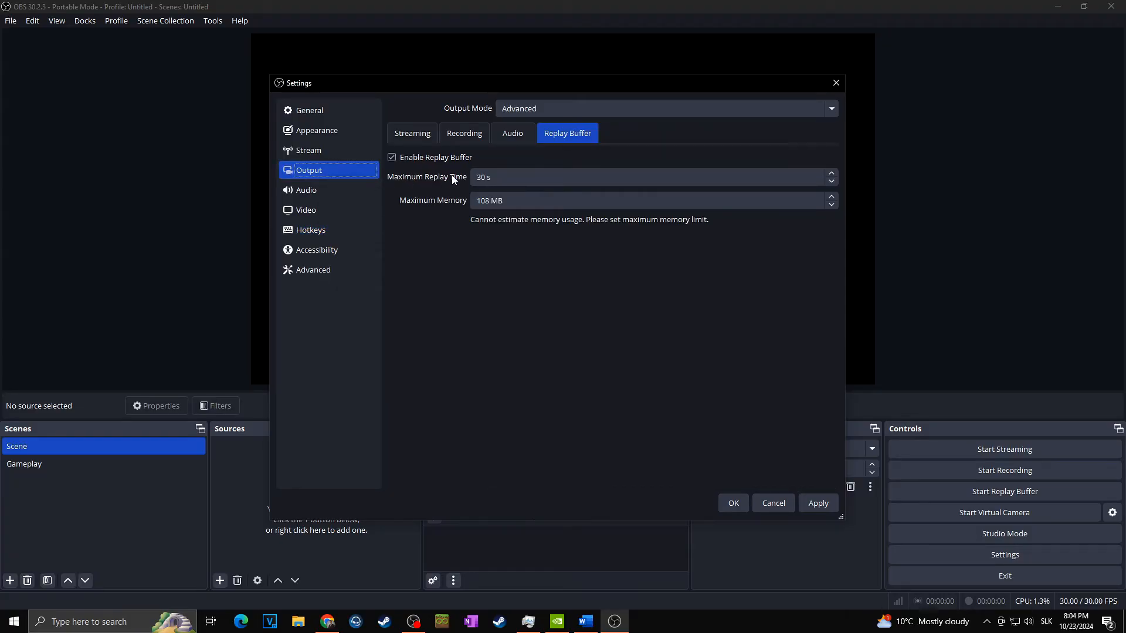
pyautogui.click(464, 133)
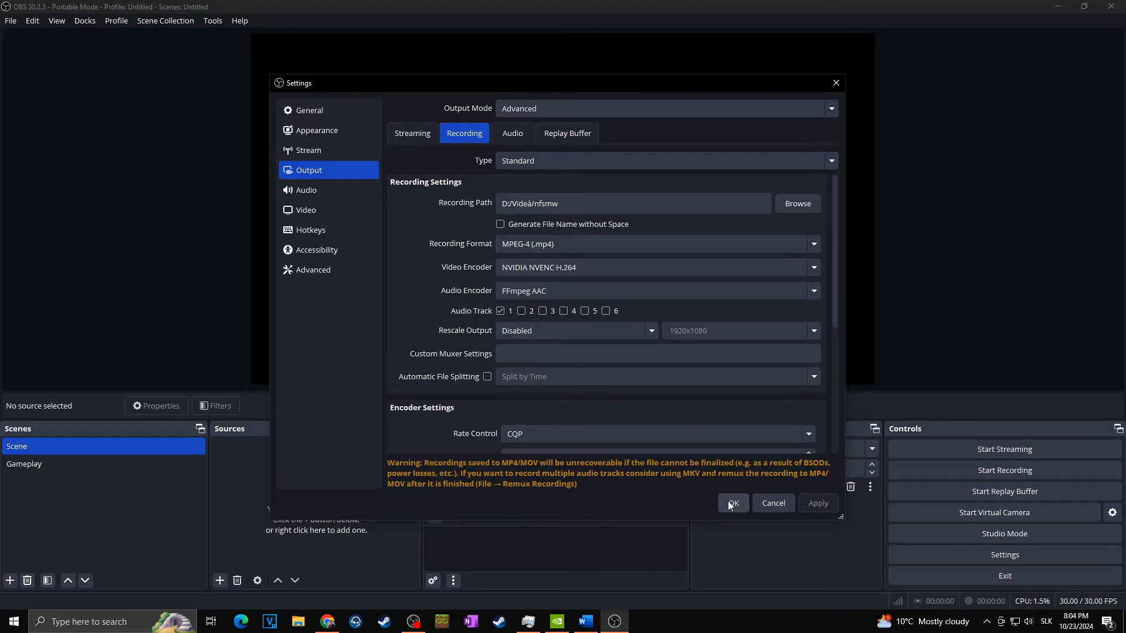
# Accept the settings, select the Gameplay scene and start the replay buffer.
pyautogui.click(732, 503)
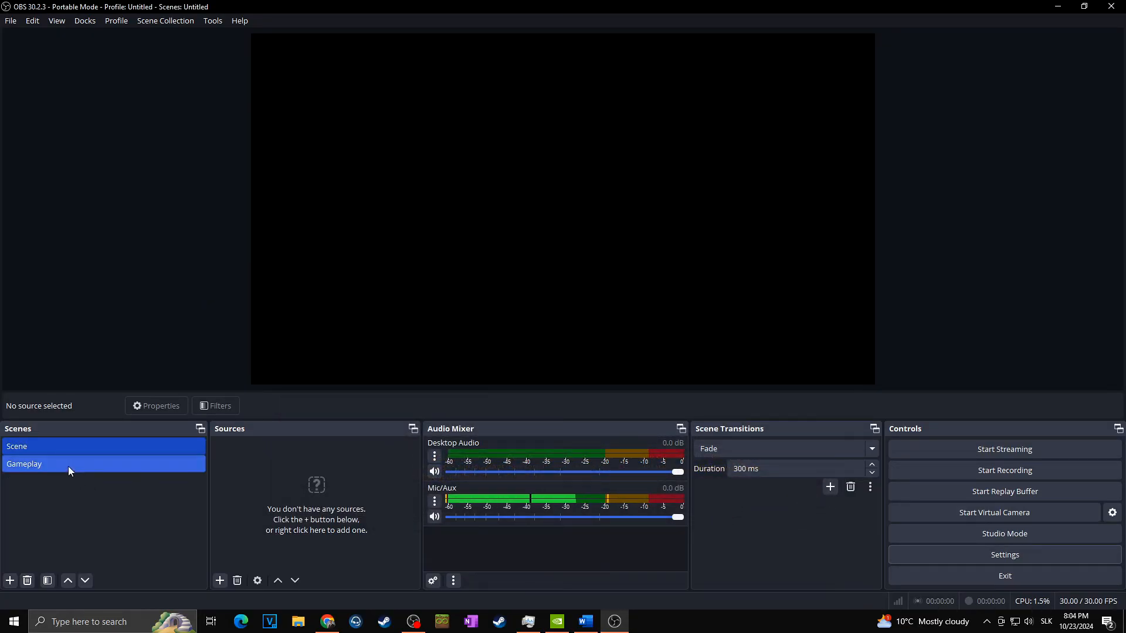
pyautogui.click(23, 463)
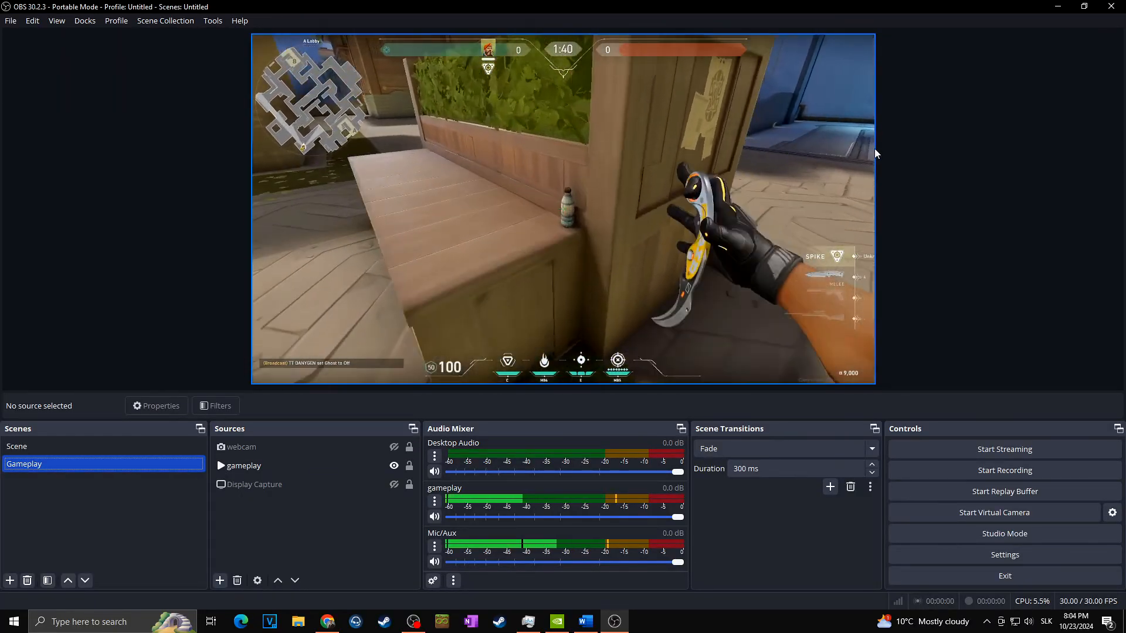
pyautogui.moveTo(1004, 470)
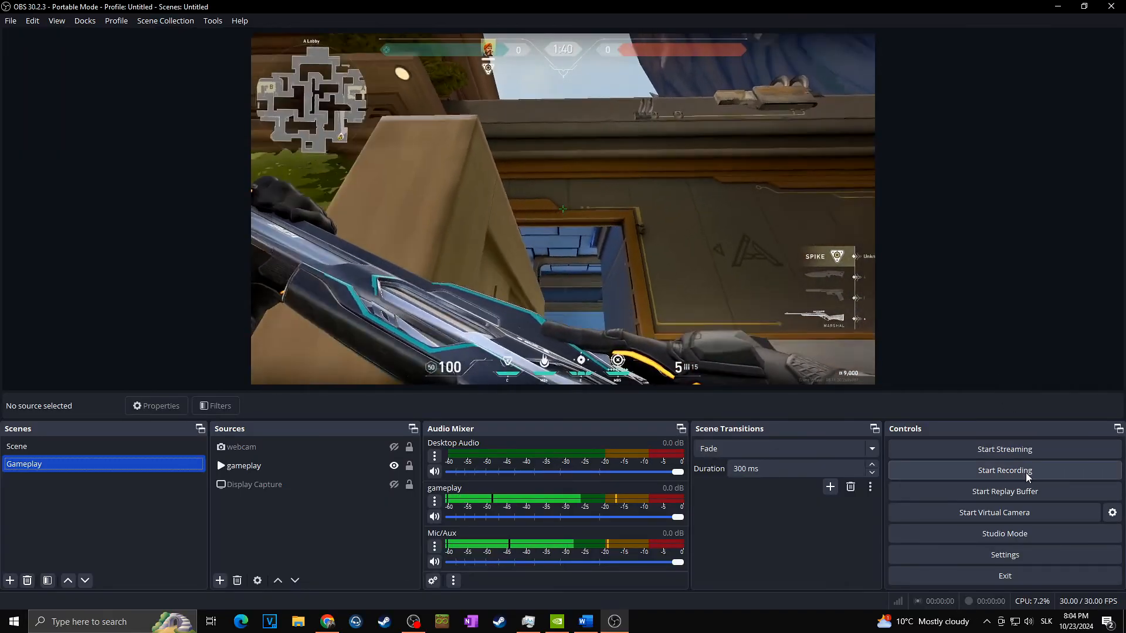
pyautogui.click(1004, 491)
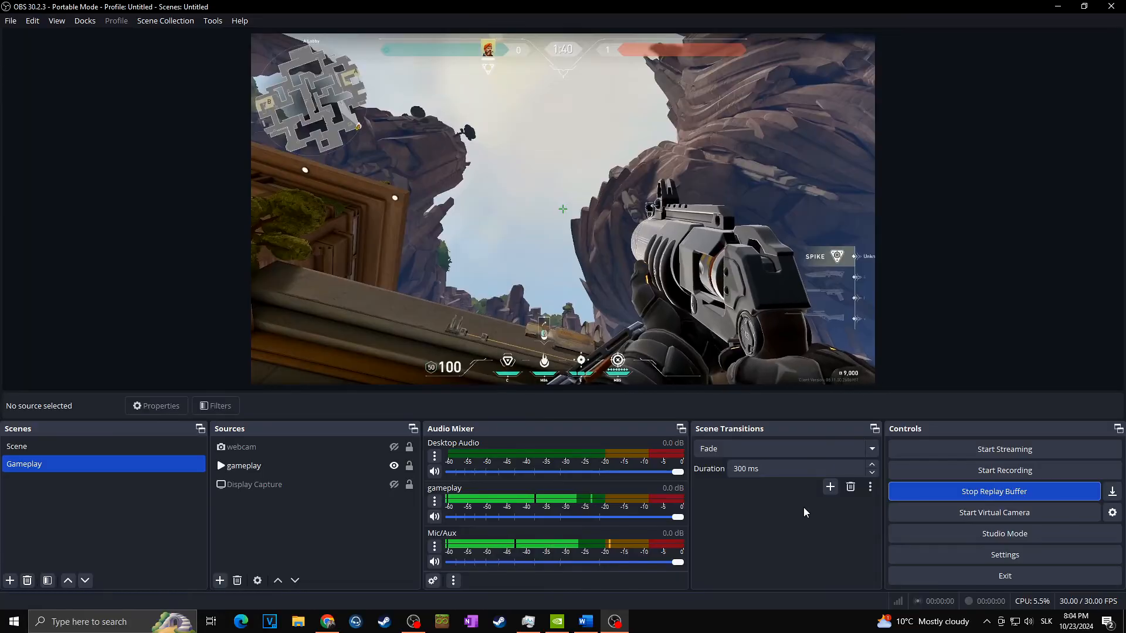
pyautogui.click(1004, 555)
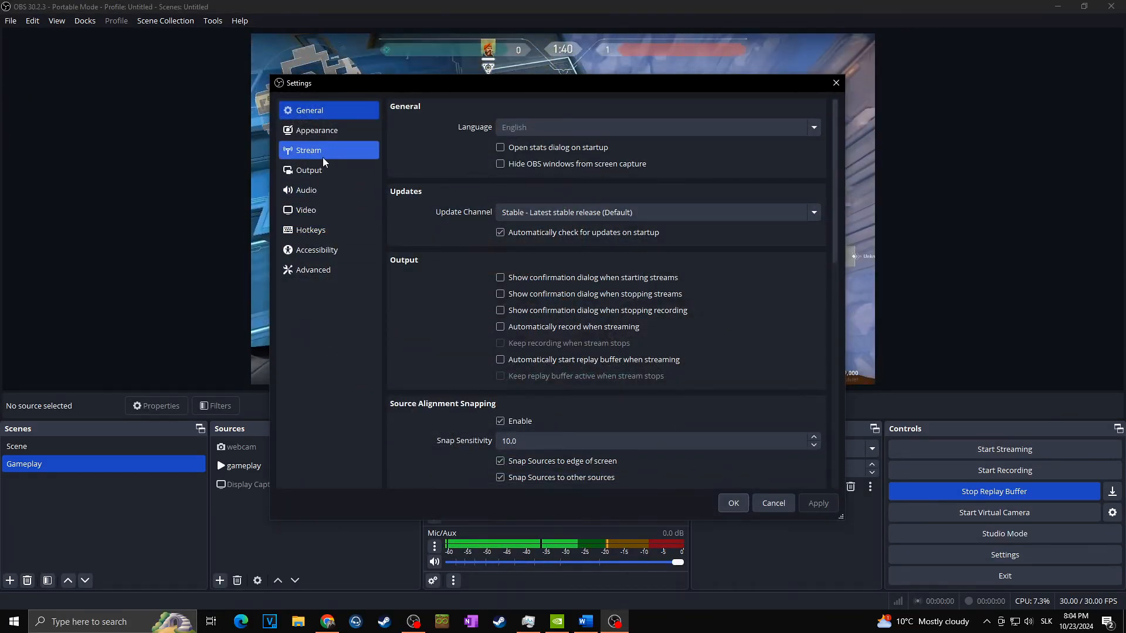
pyautogui.click(308, 170)
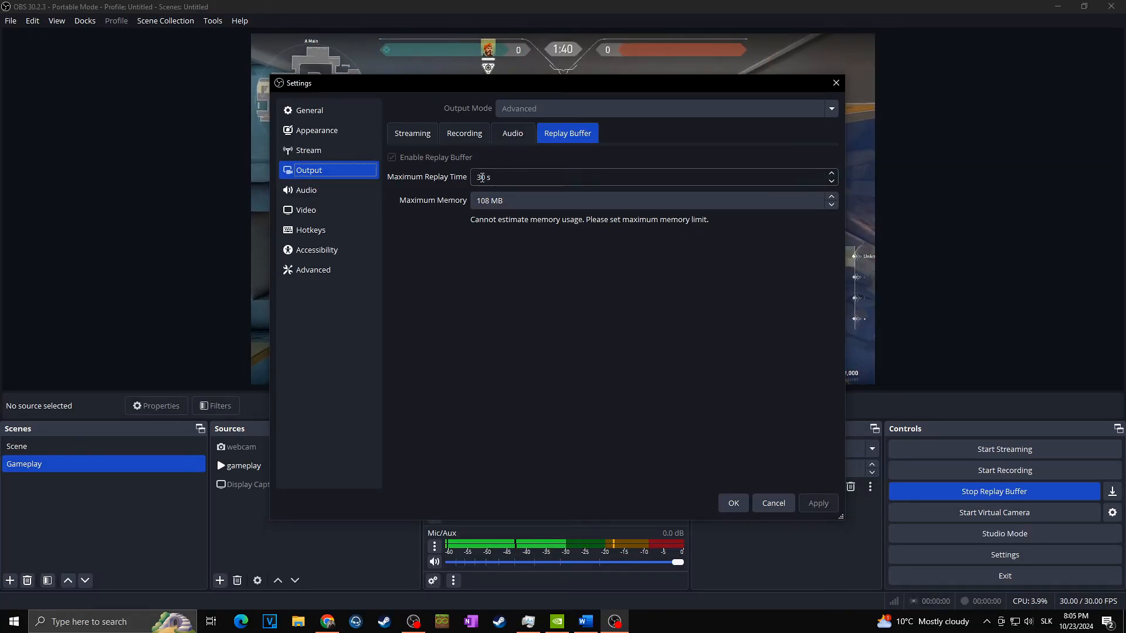
pyautogui.moveTo(514, 147)
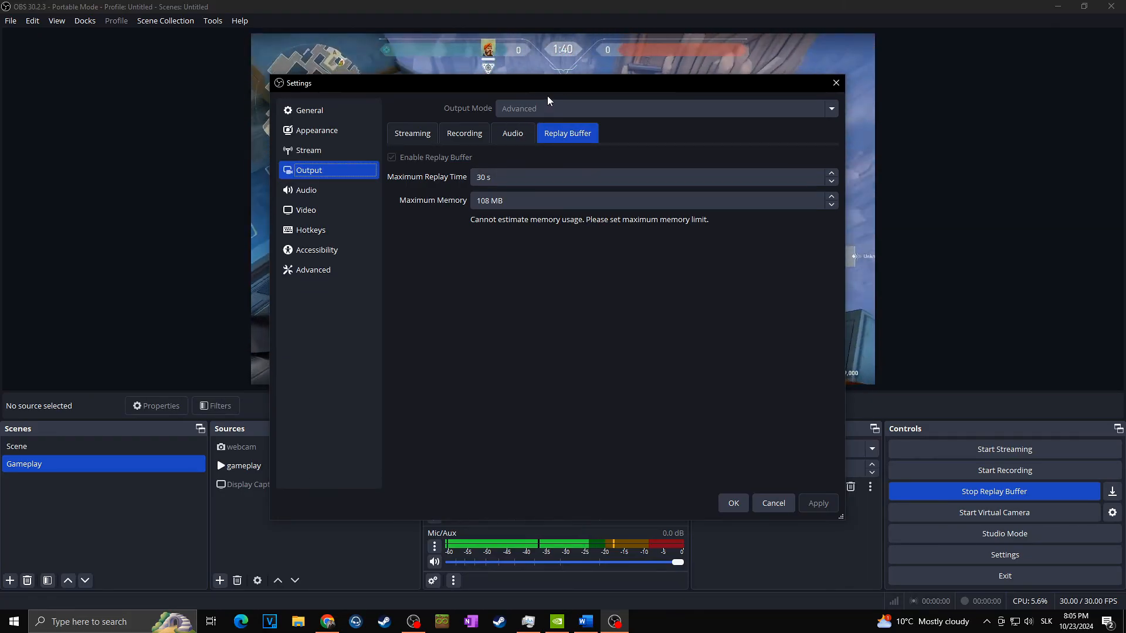
pyautogui.moveTo(551, 87)
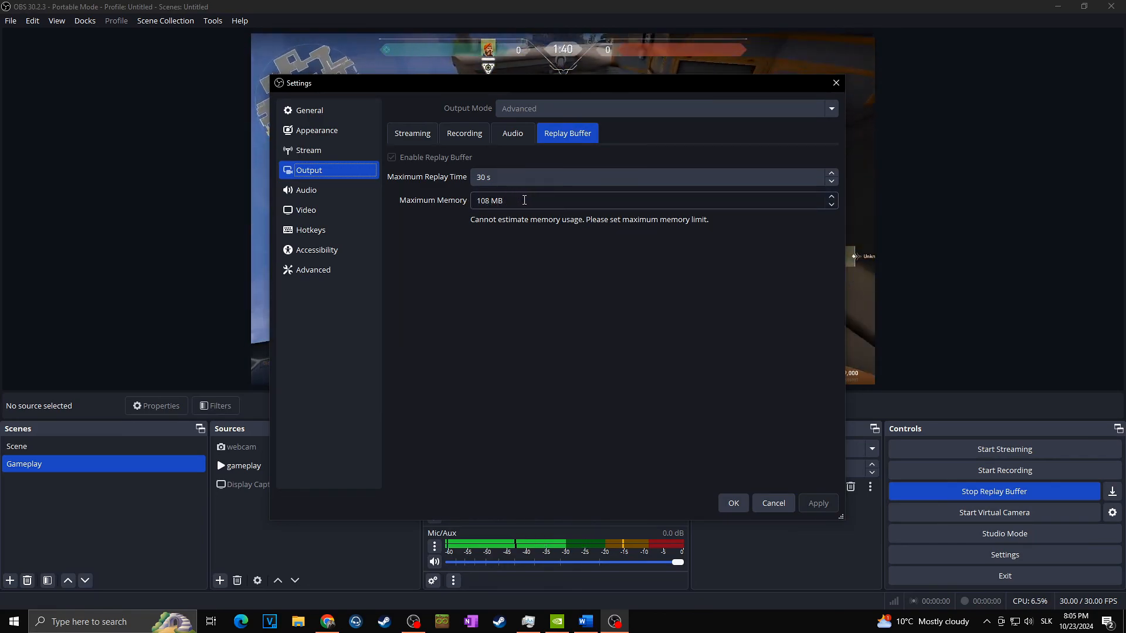
pyautogui.moveTo(503, 221)
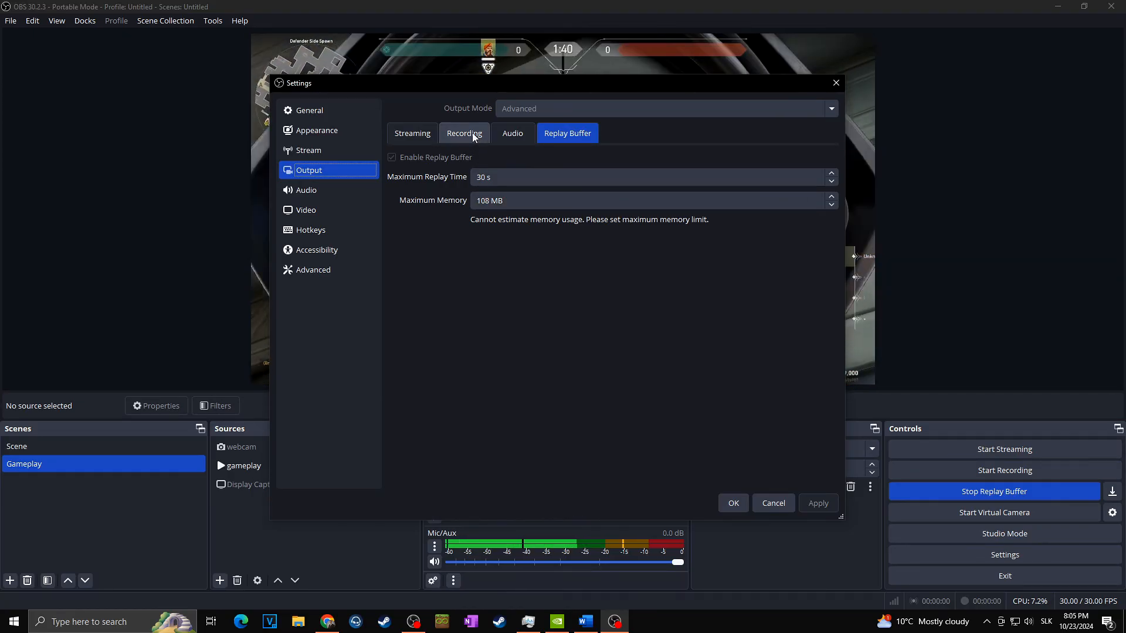
pyautogui.moveTo(552, 225)
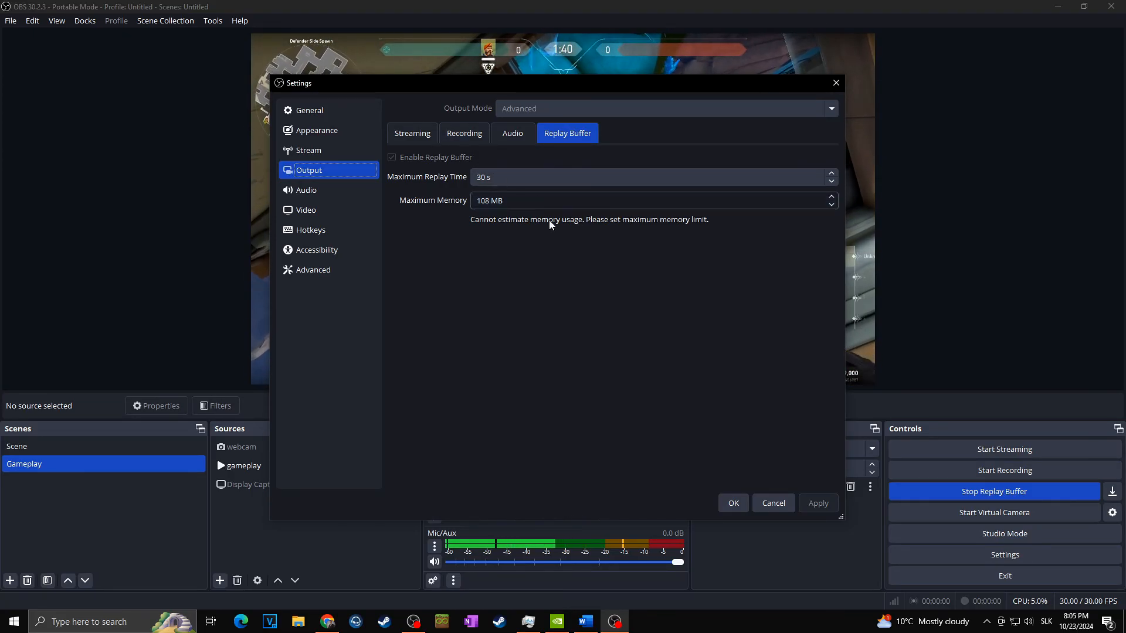
pyautogui.click(732, 503)
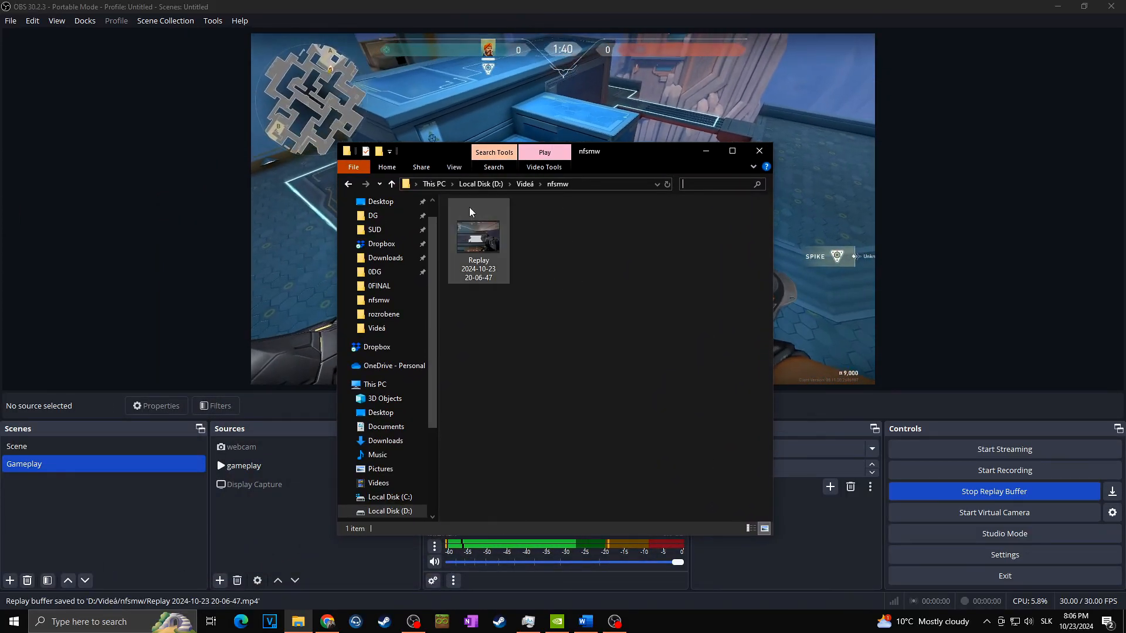
# Play the saved Replay MP4 in the nfsmw folder, then close the Explorer window.
pyautogui.click(478, 230)
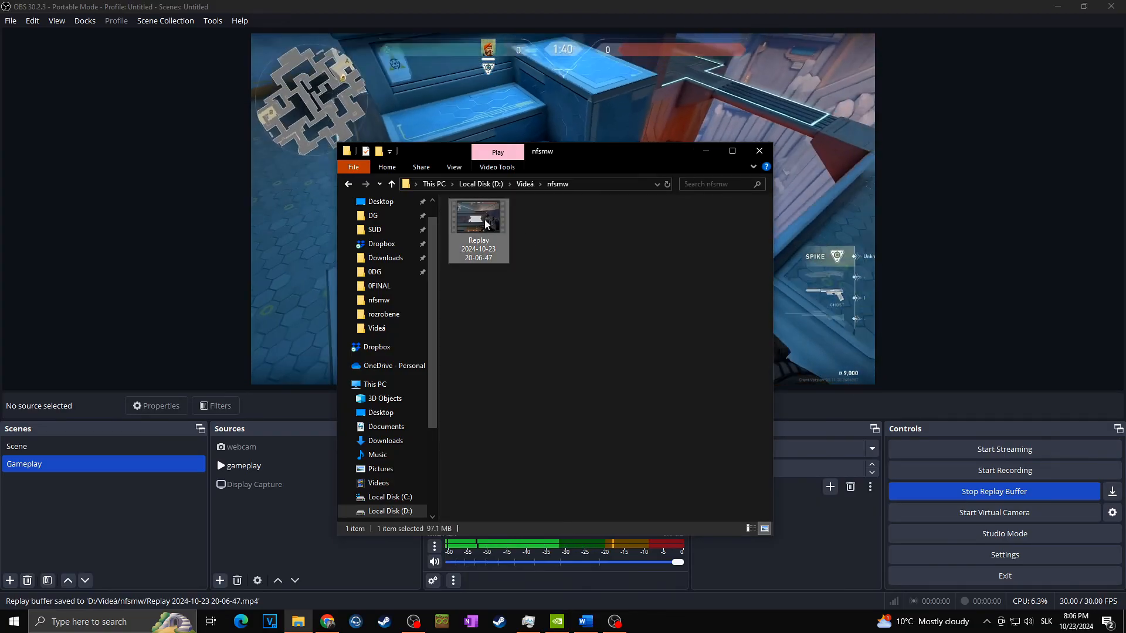
pyautogui.doubleClick(478, 219)
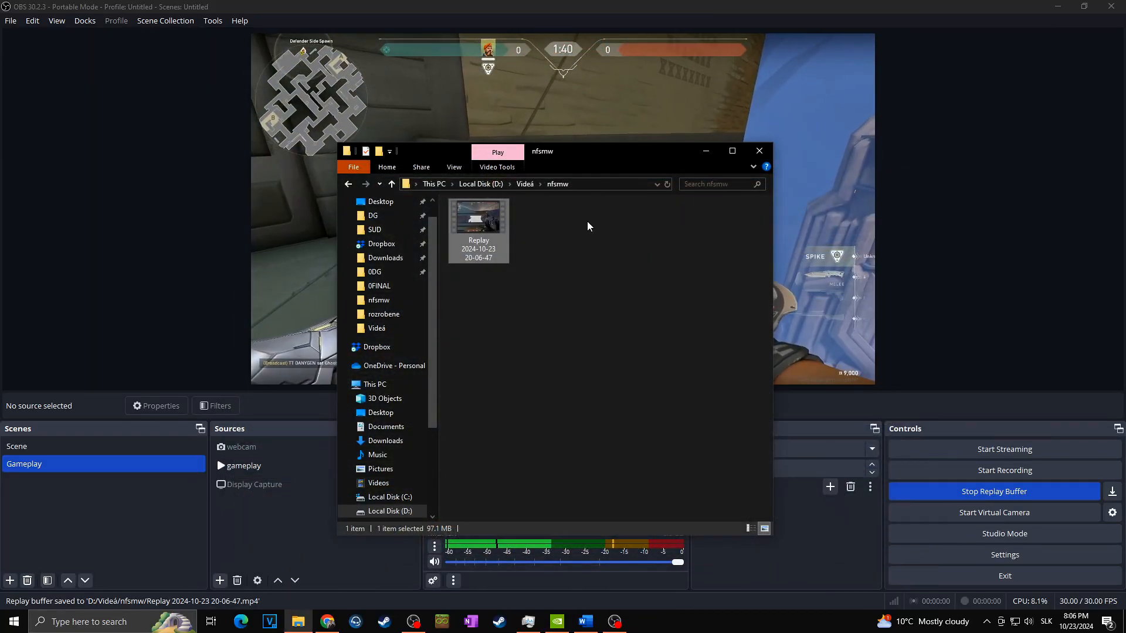
pyautogui.moveTo(477, 230)
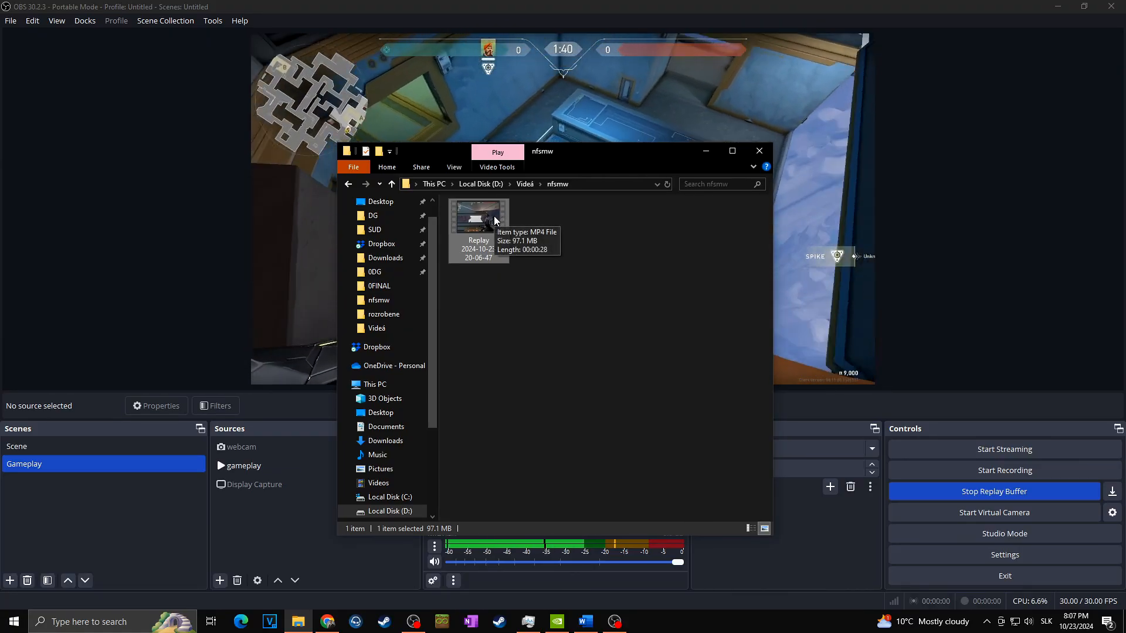
pyautogui.moveTo(659, 164)
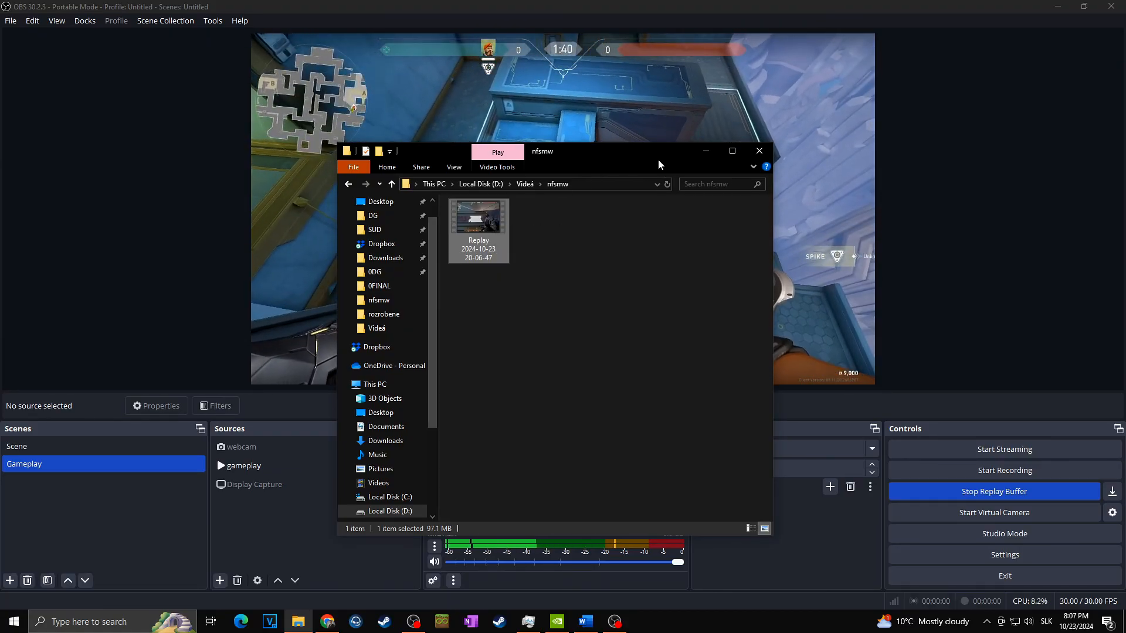
pyautogui.click(759, 151)
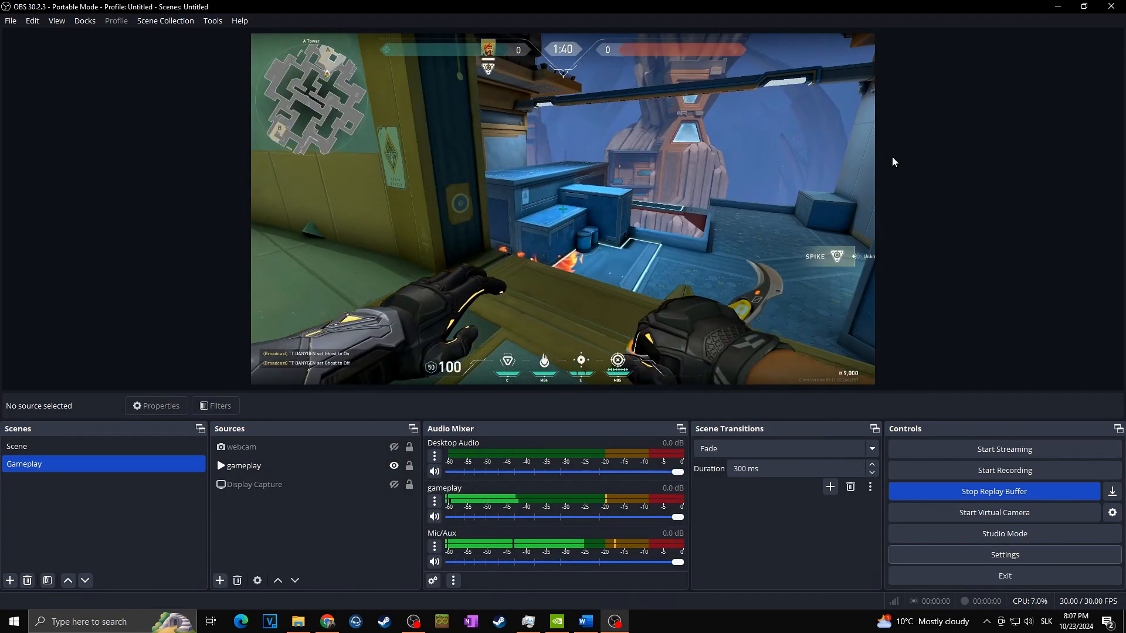